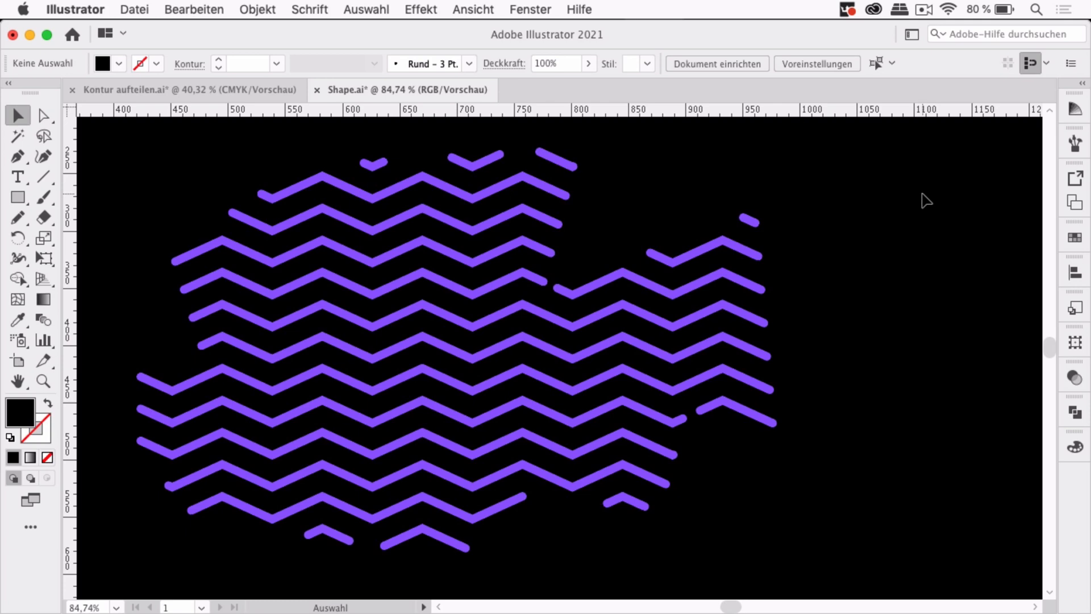
mouse_move(912, 198)
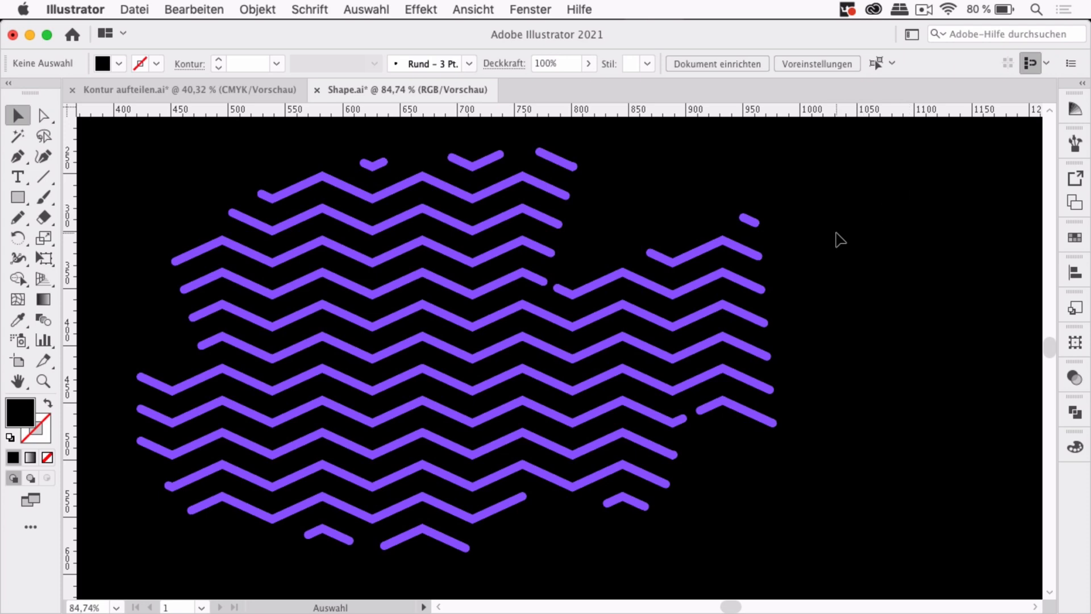
mouse_move(766, 214)
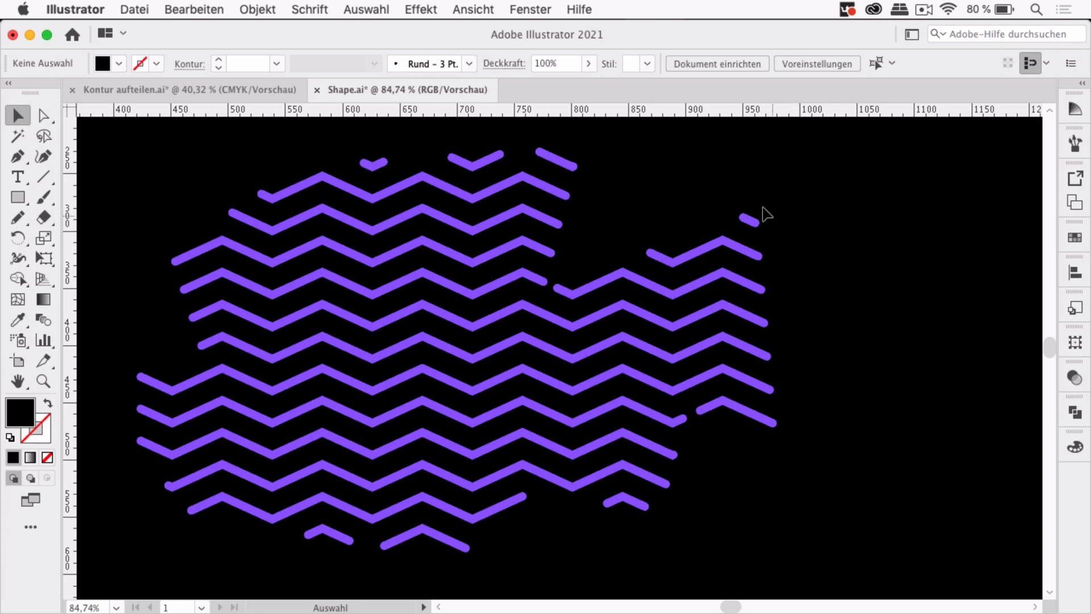
mouse_move(206, 494)
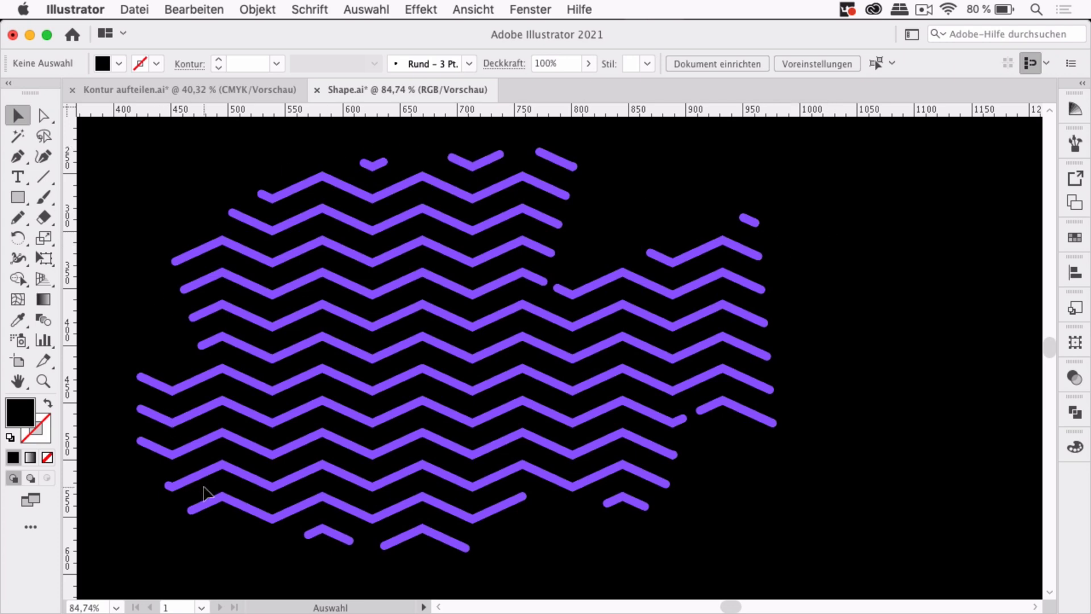
mouse_move(575, 449)
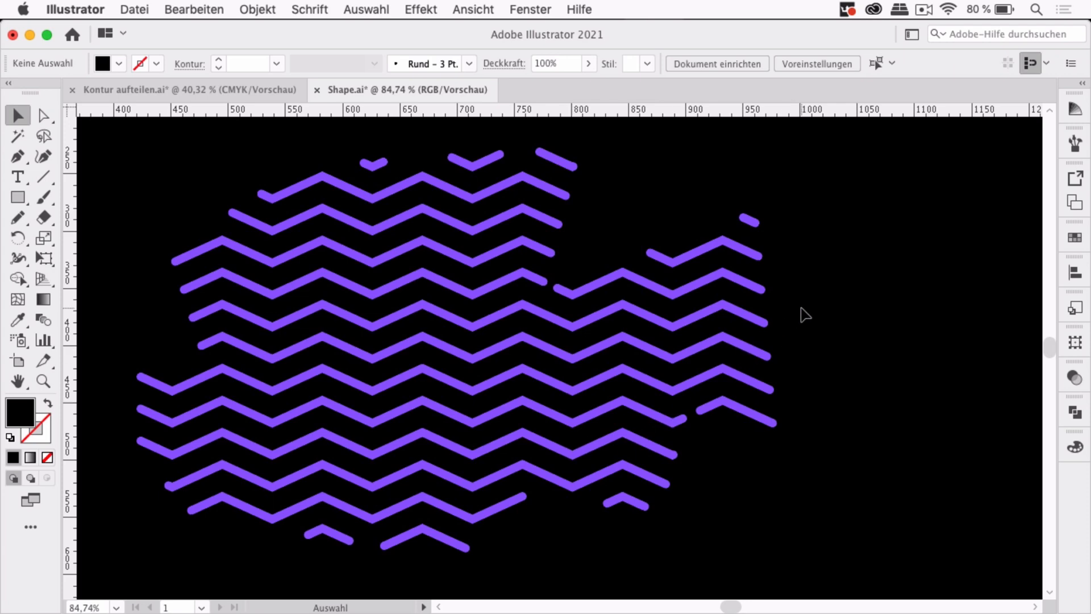
mouse_move(811, 309)
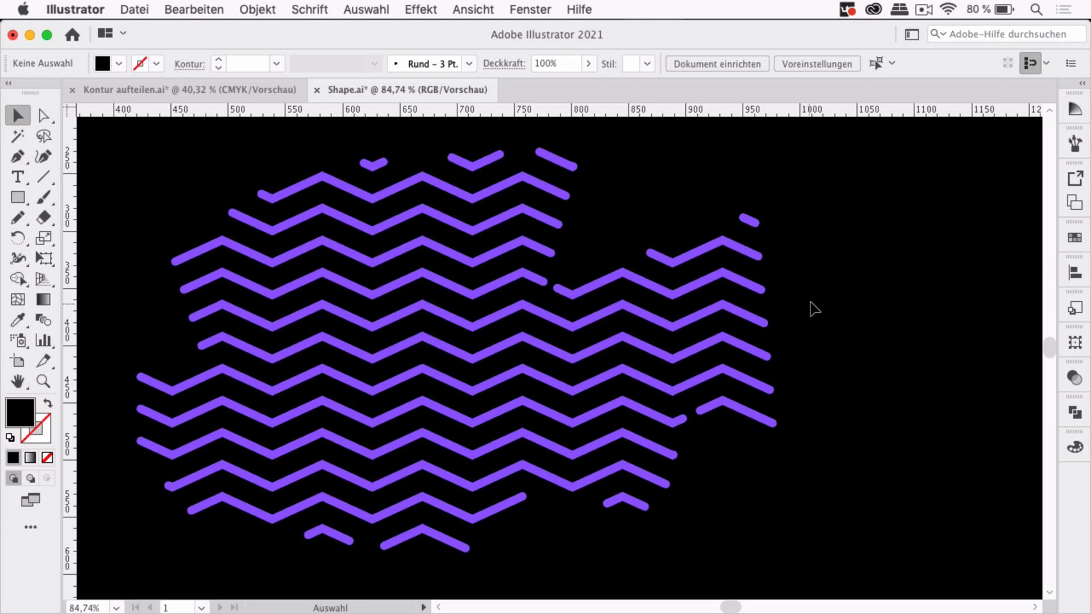
mouse_move(862, 264)
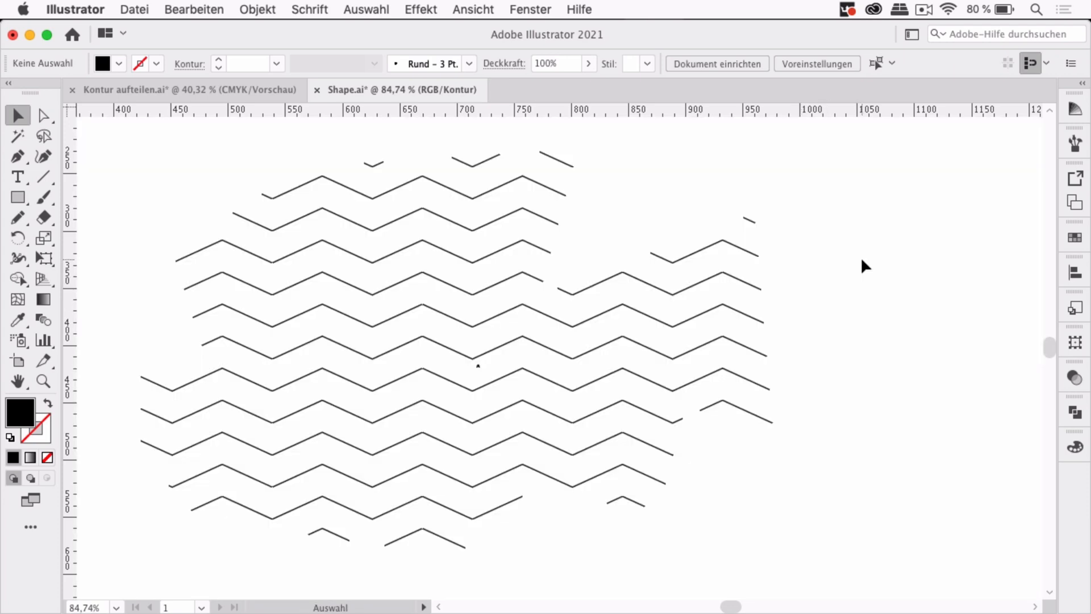
In Kontur aufteilen, select the blob outline and draw a diagonal test line beside the patterns
click(702, 253)
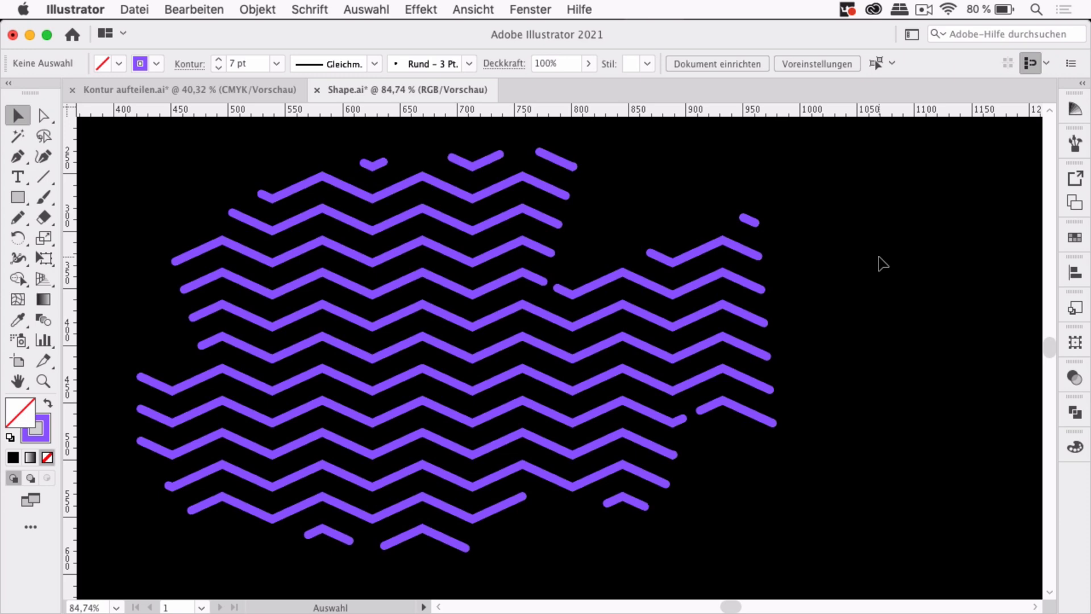
mouse_move(298, 76)
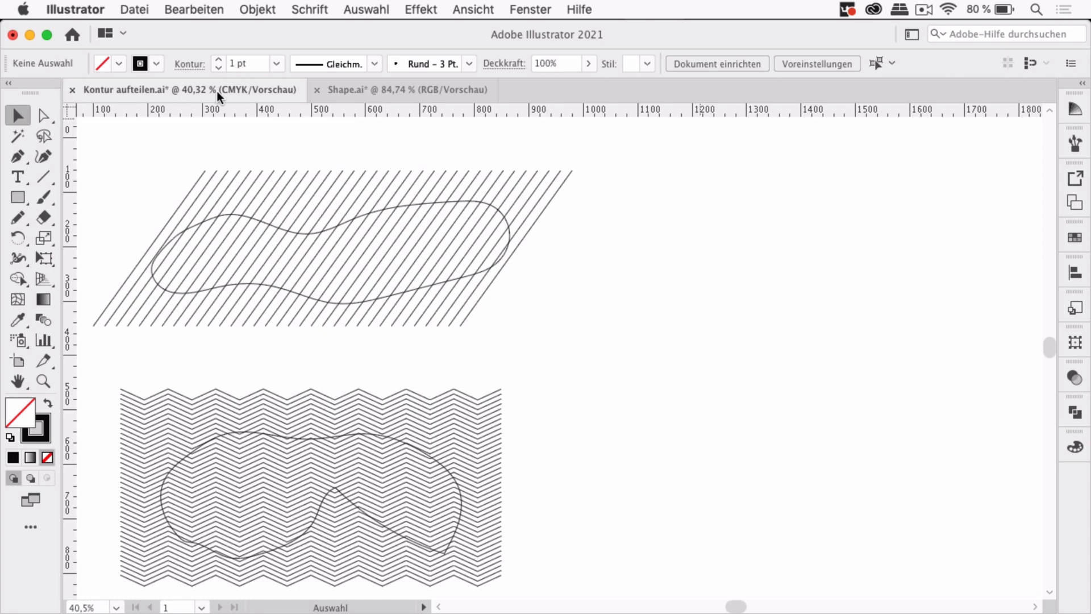
mouse_move(229, 163)
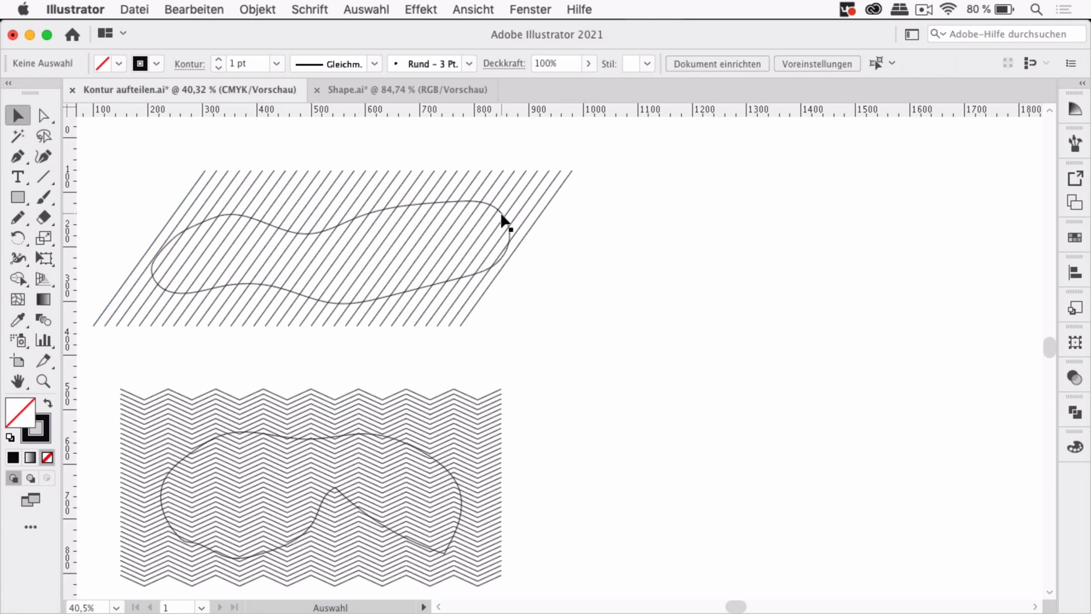
click(498, 222)
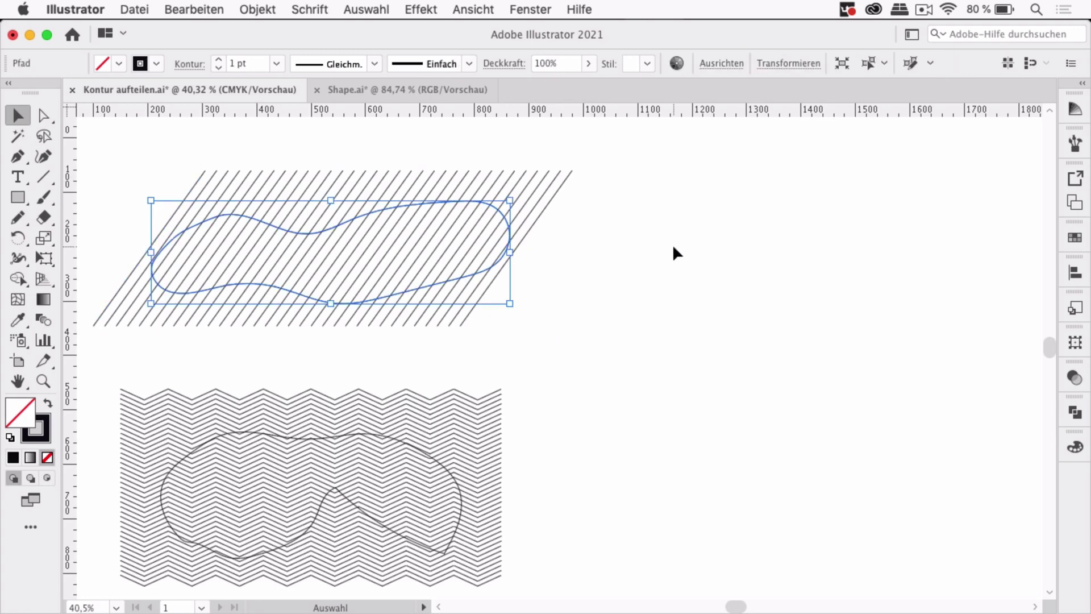
mouse_move(237, 148)
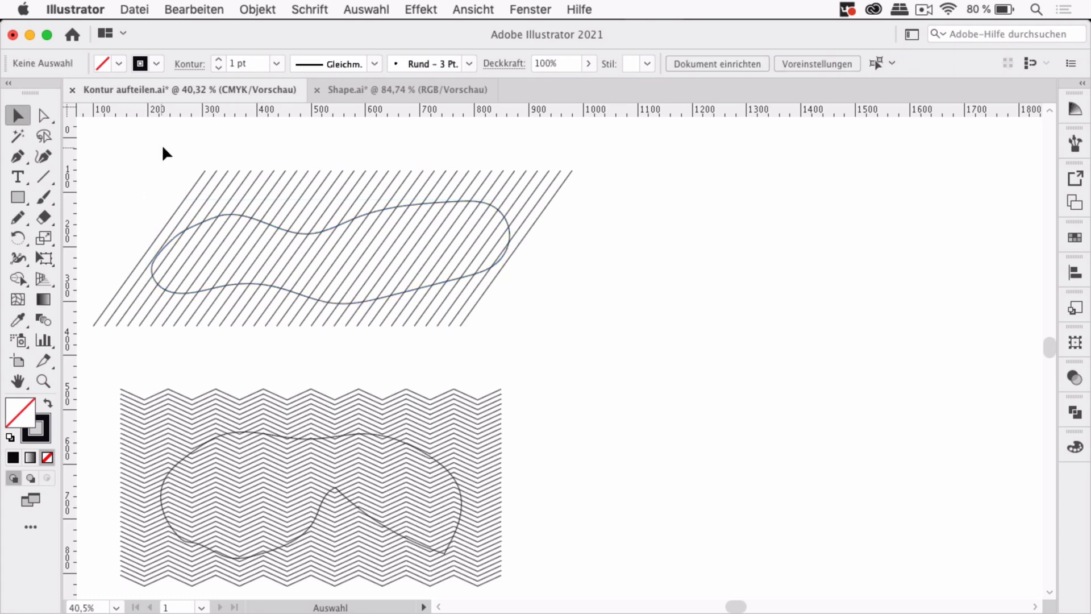
drag(614, 333, 735, 199)
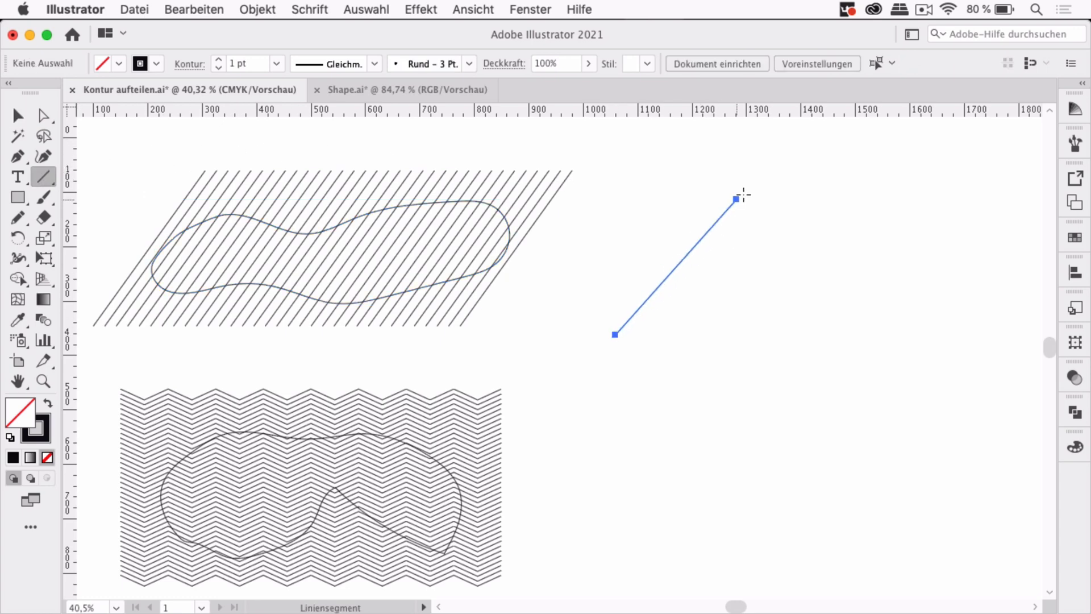
click(17, 115)
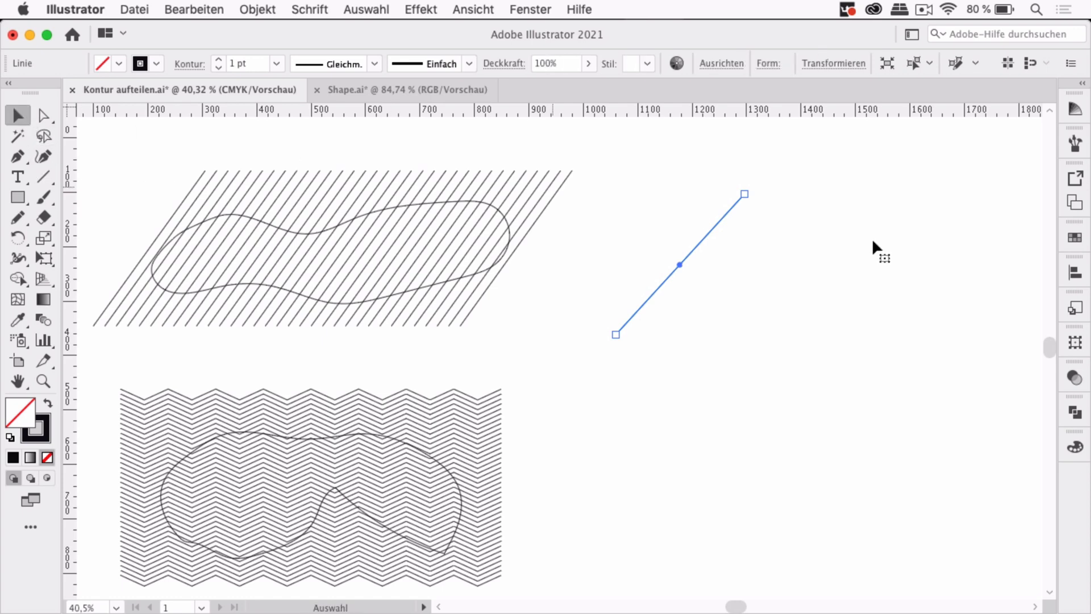
mouse_move(712, 240)
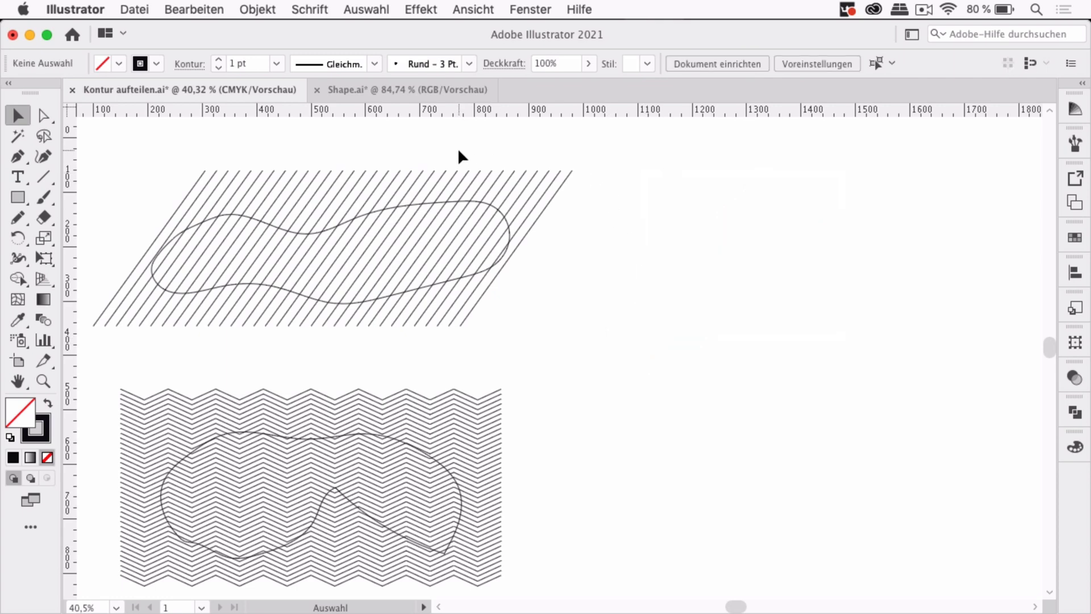
mouse_move(169, 163)
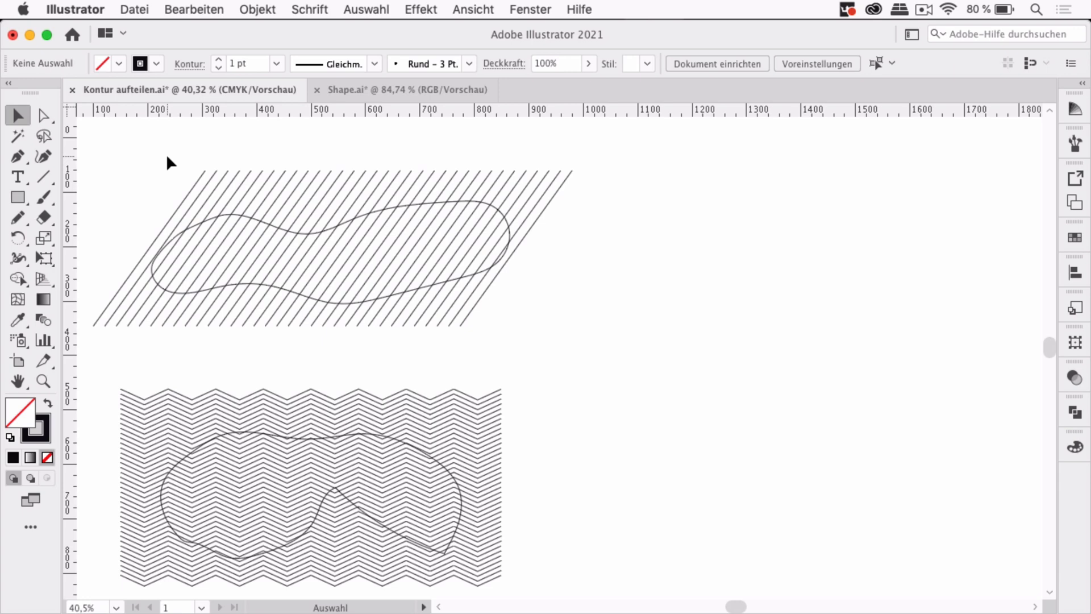
mouse_move(200, 171)
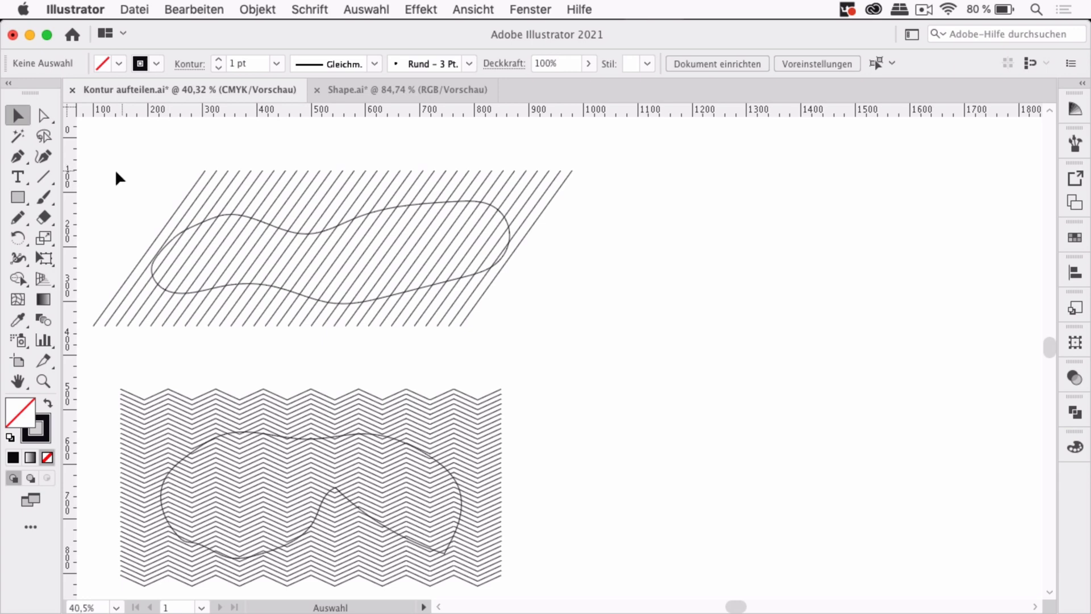
mouse_move(112, 183)
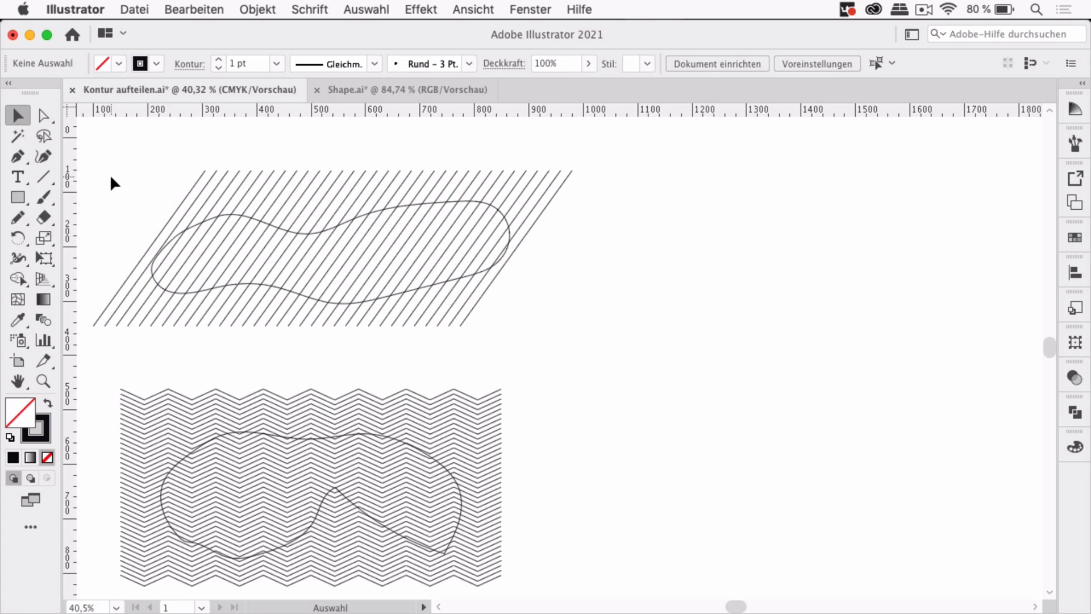
mouse_move(555, 261)
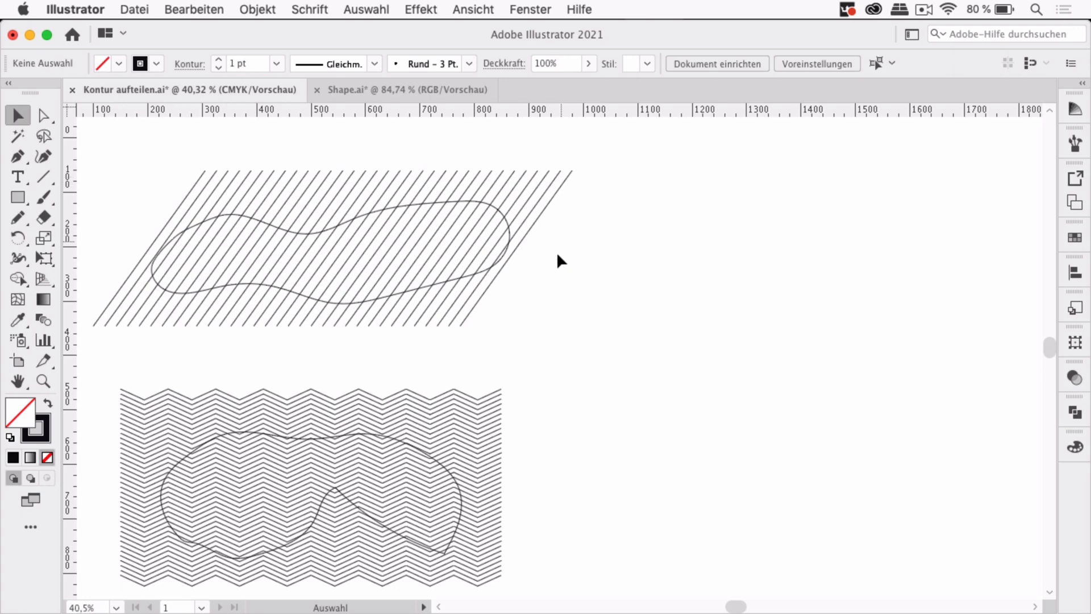
mouse_move(655, 314)
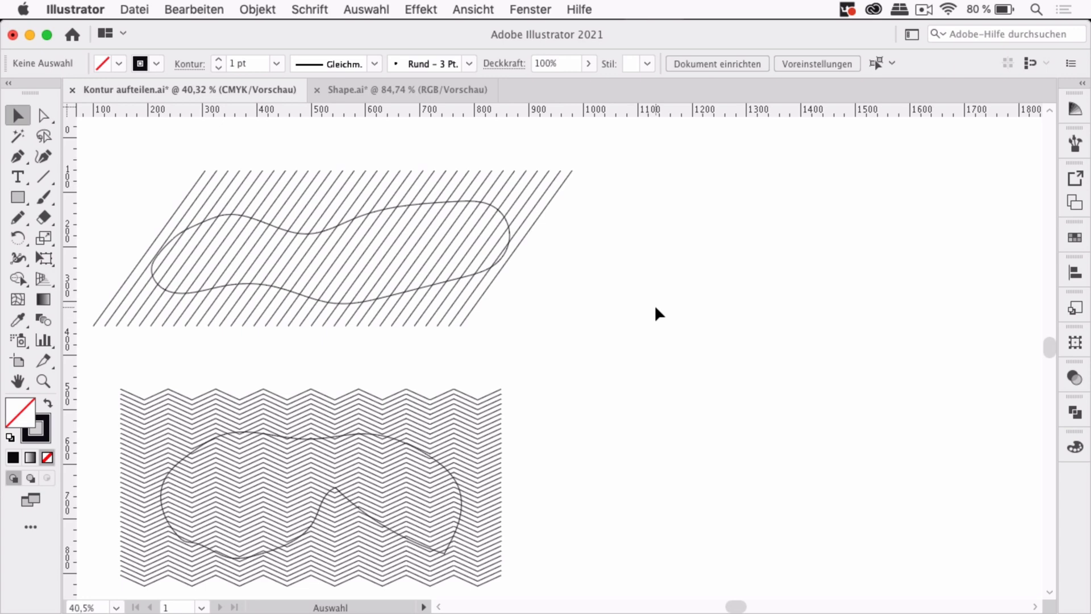
mouse_move(640, 127)
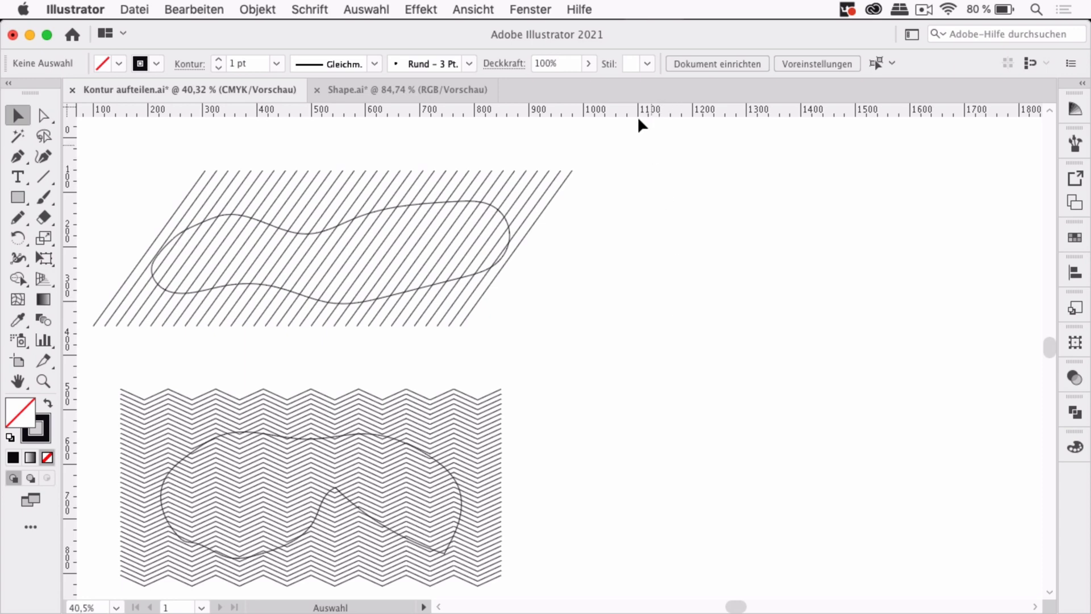
mouse_move(965, 263)
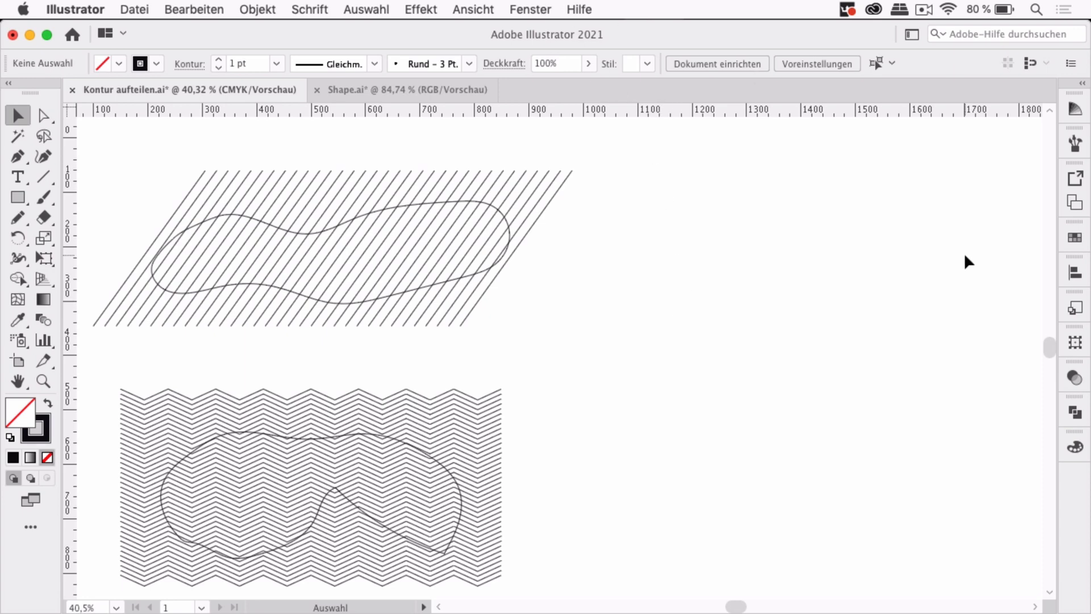
Float the Pathfinder and Color (Farbe) panels over the canvas, moved right of the artwork
click(1076, 422)
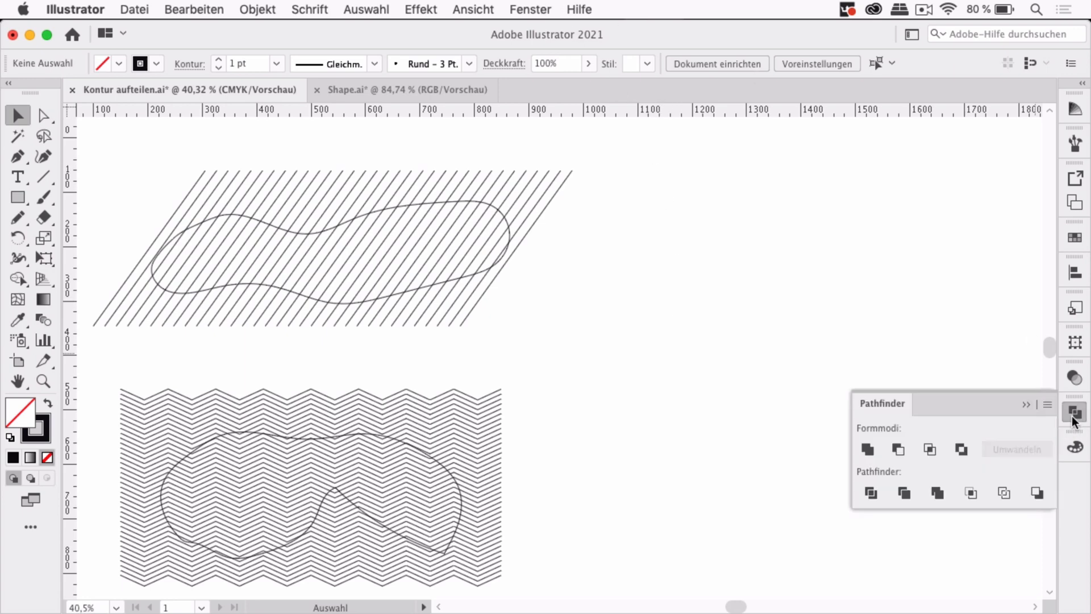
drag(882, 403, 636, 202)
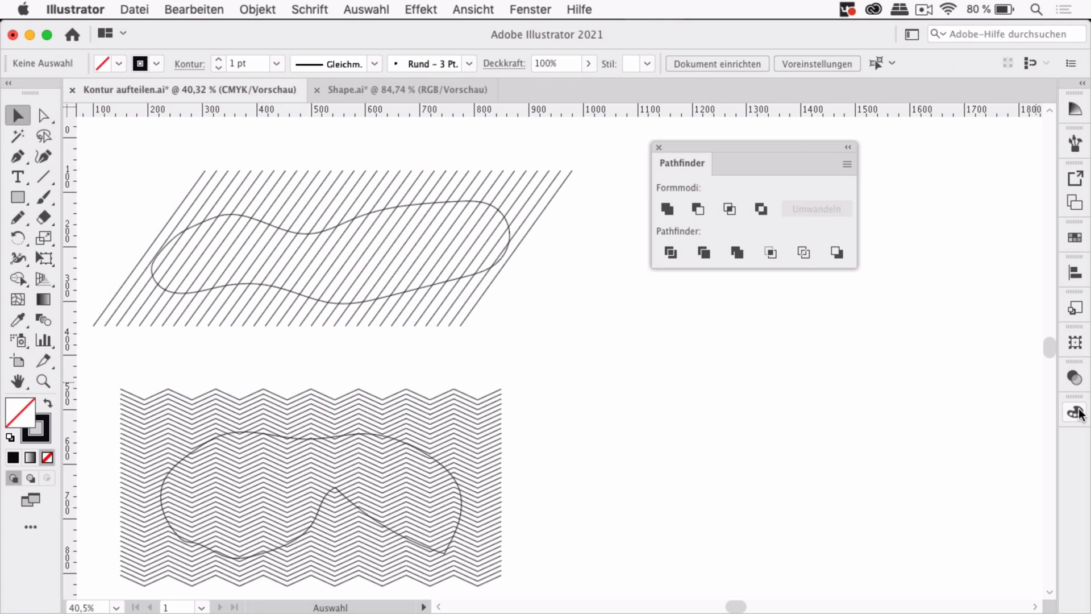
click(1074, 410)
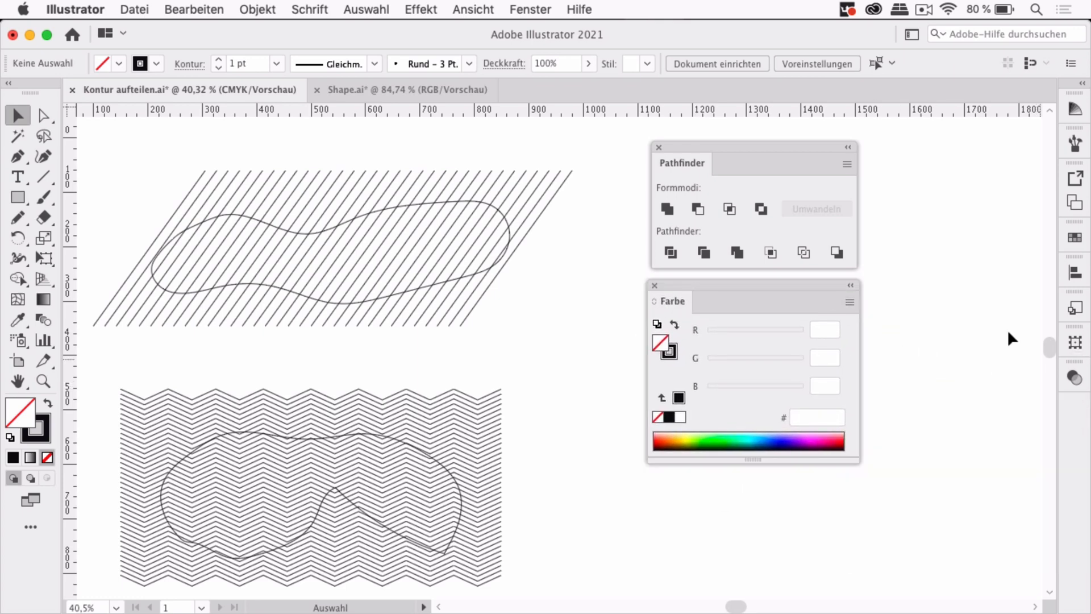
mouse_move(778, 150)
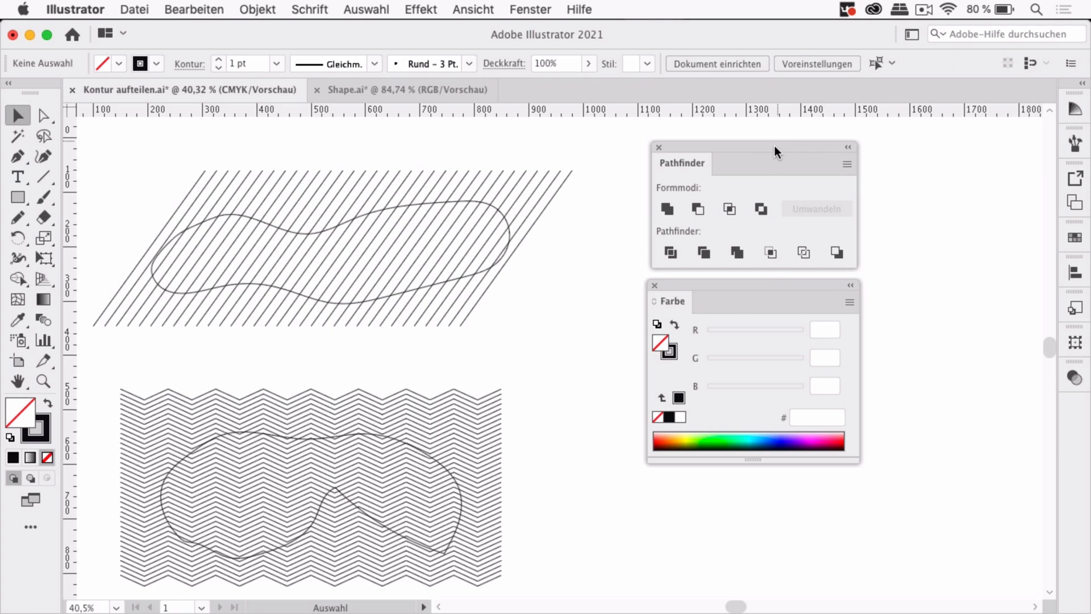
drag(751, 147, 911, 142)
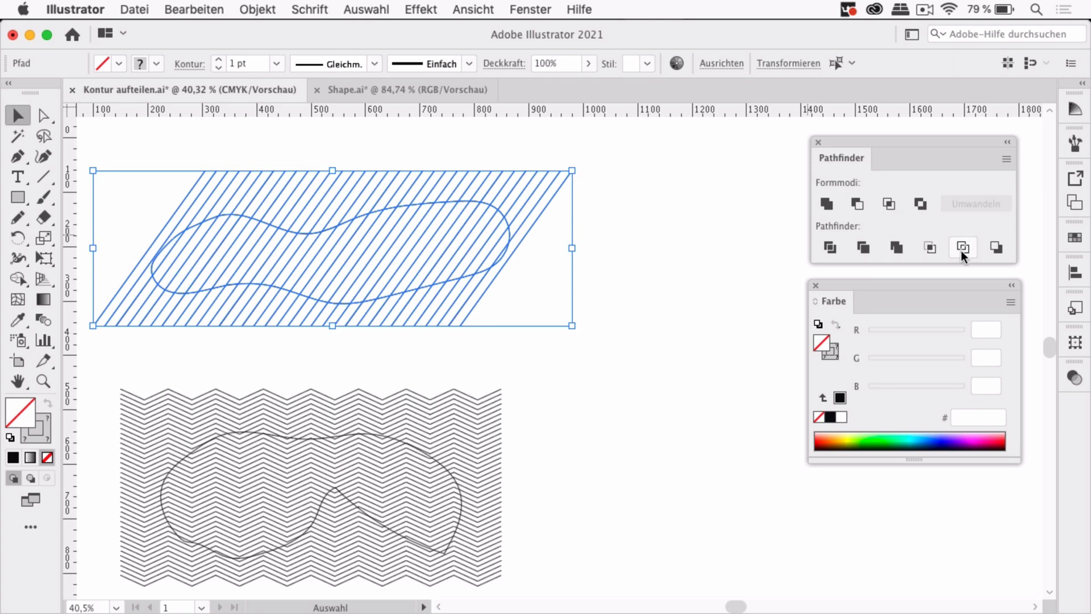
mouse_move(963, 252)
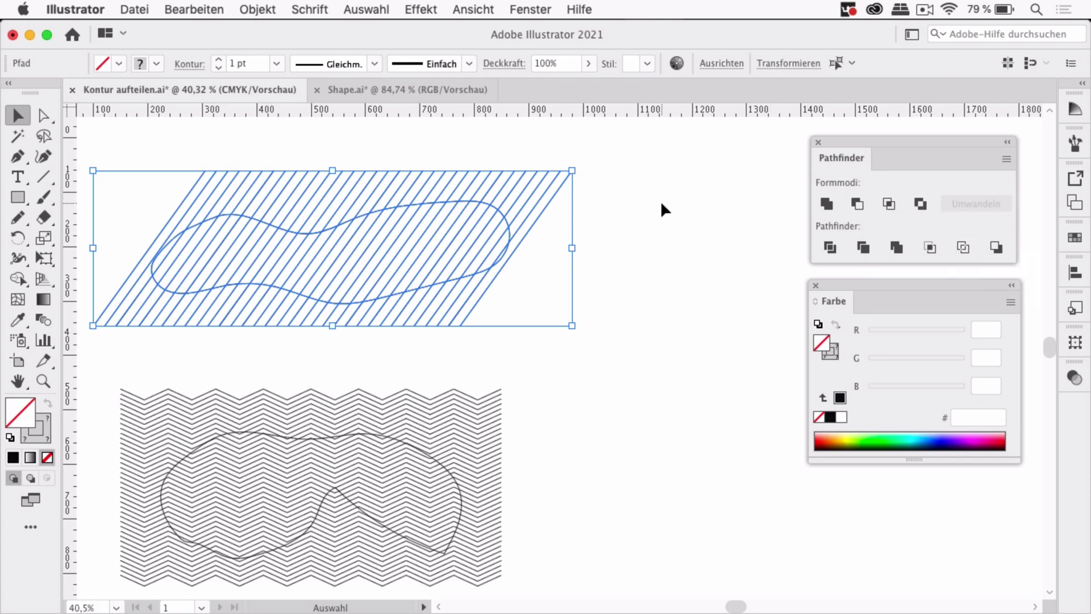
mouse_move(504, 215)
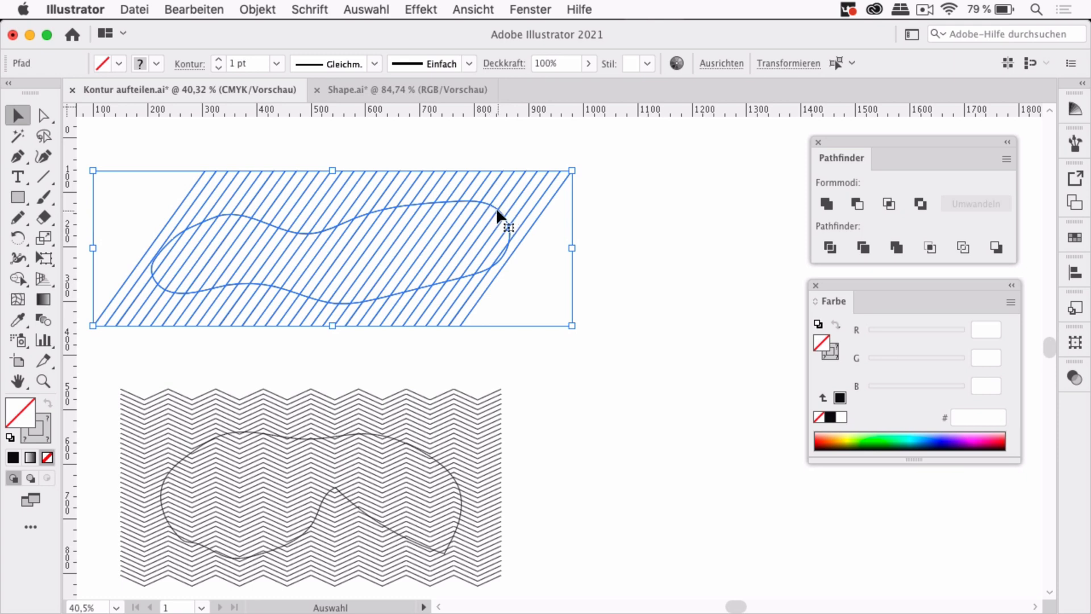
mouse_move(720, 225)
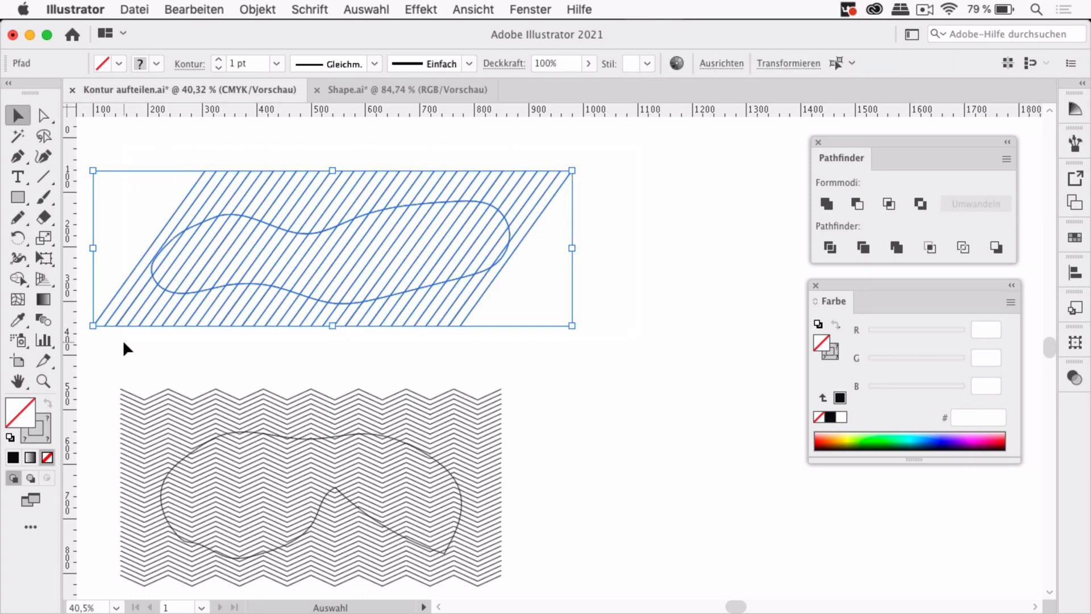
Apply Pathfinder Outline (Kontur) to the diagonal lines and blob, then deselect
click(963, 247)
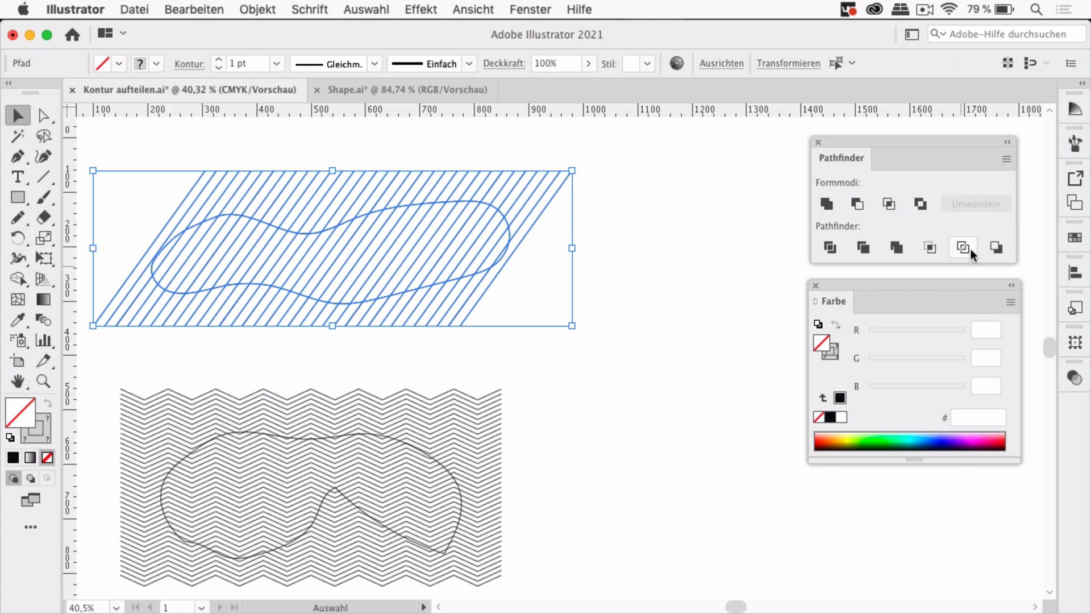
click(963, 248)
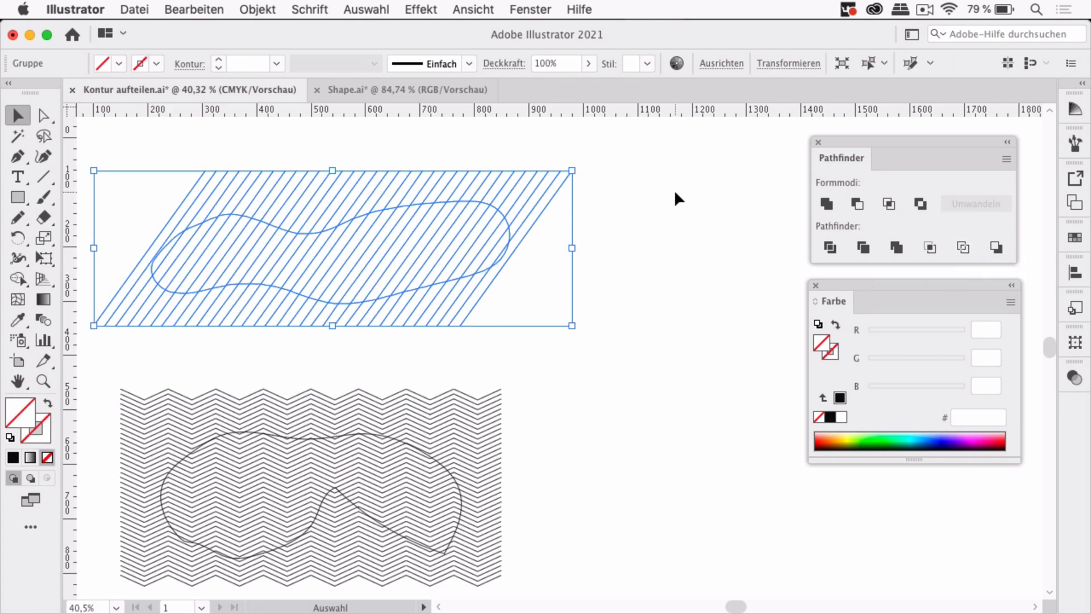
click(44, 115)
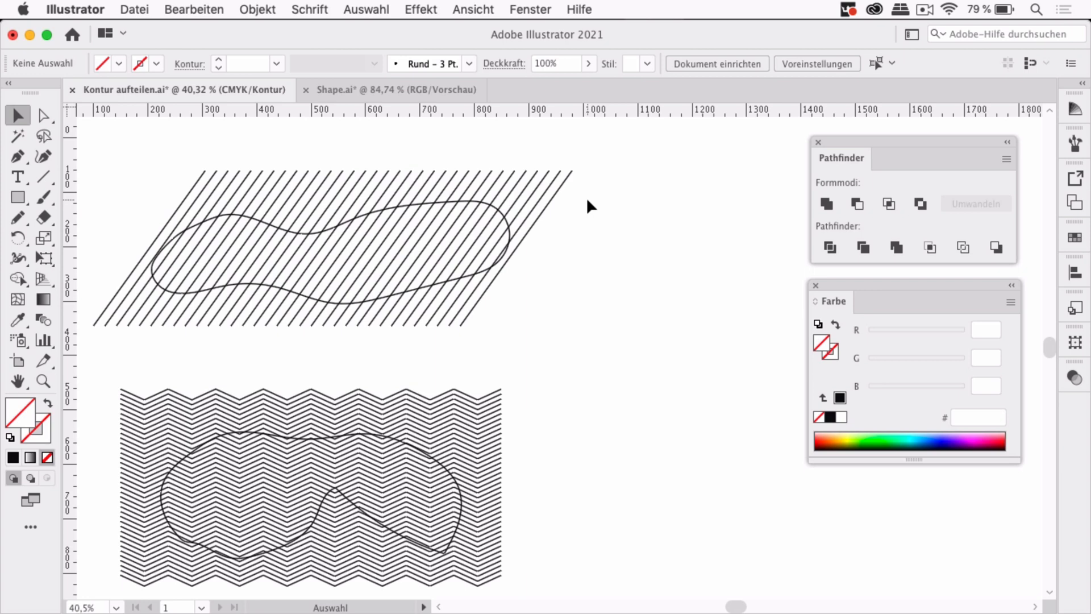
mouse_move(554, 208)
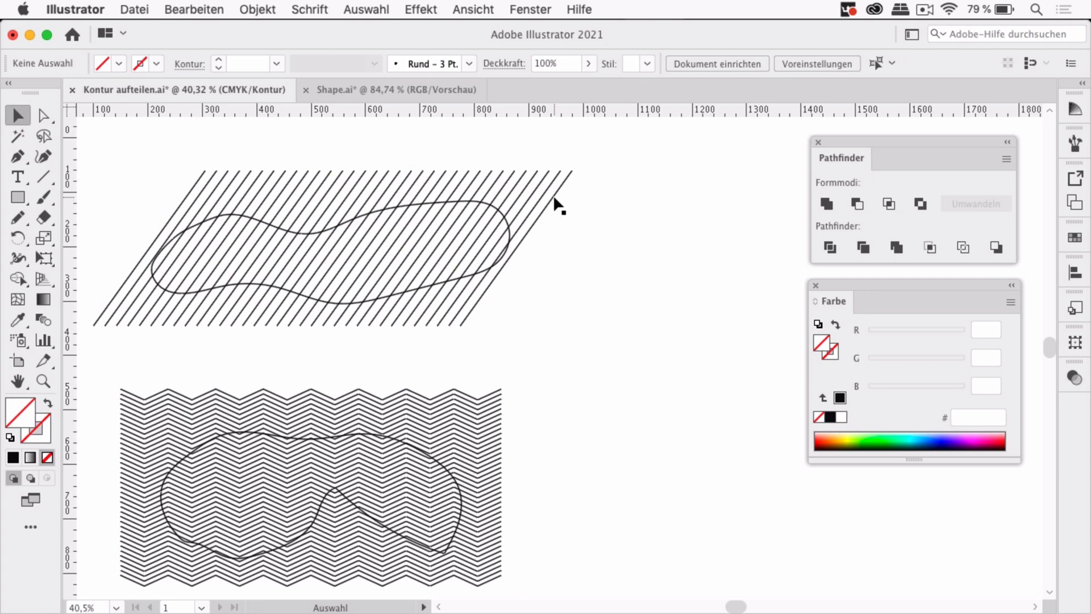
click(550, 208)
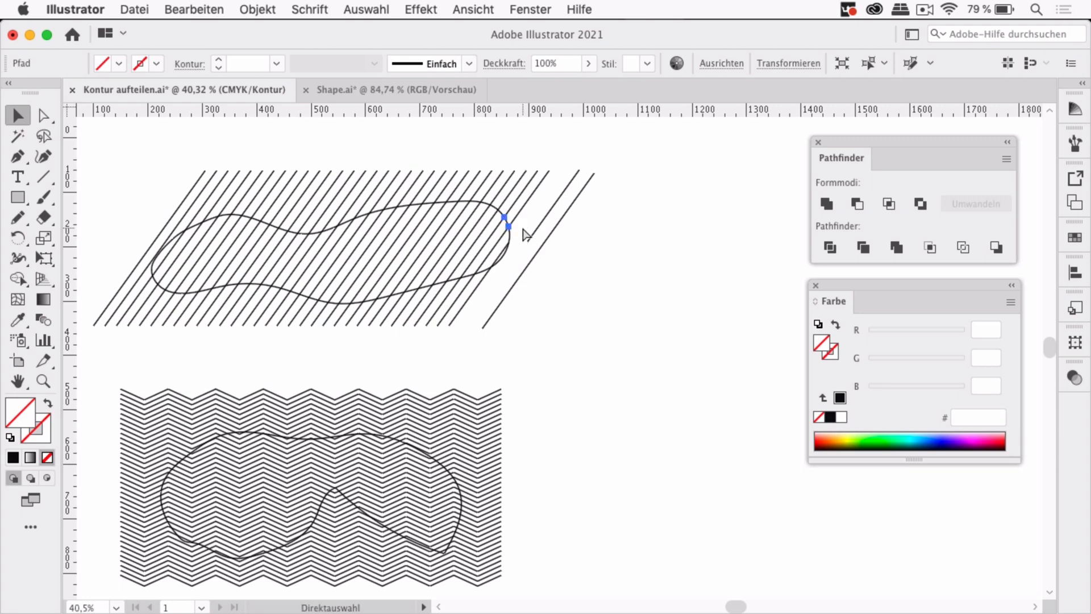
click(507, 227)
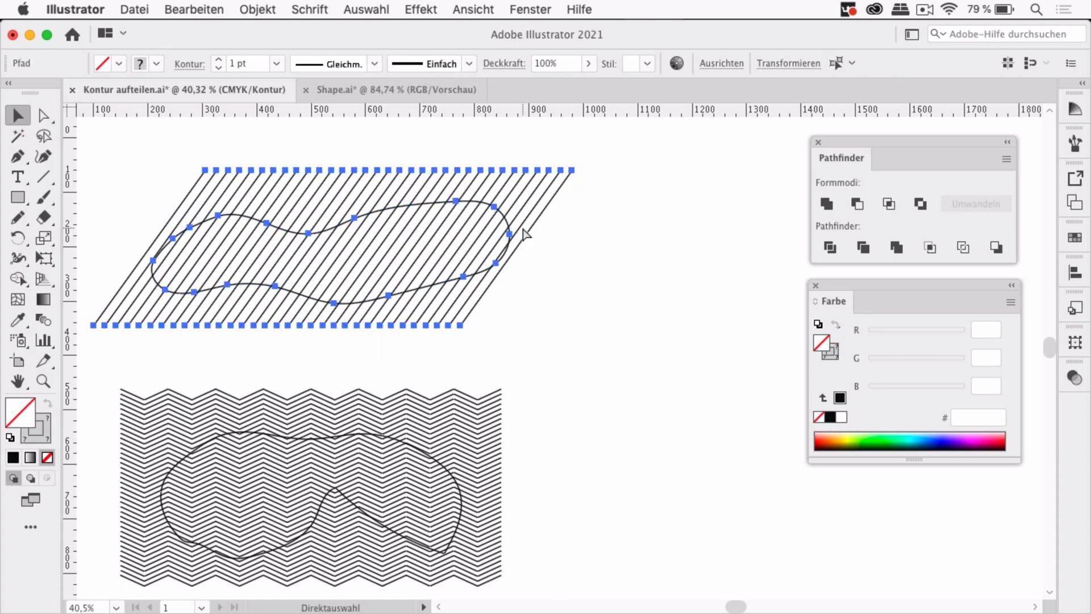
click(609, 247)
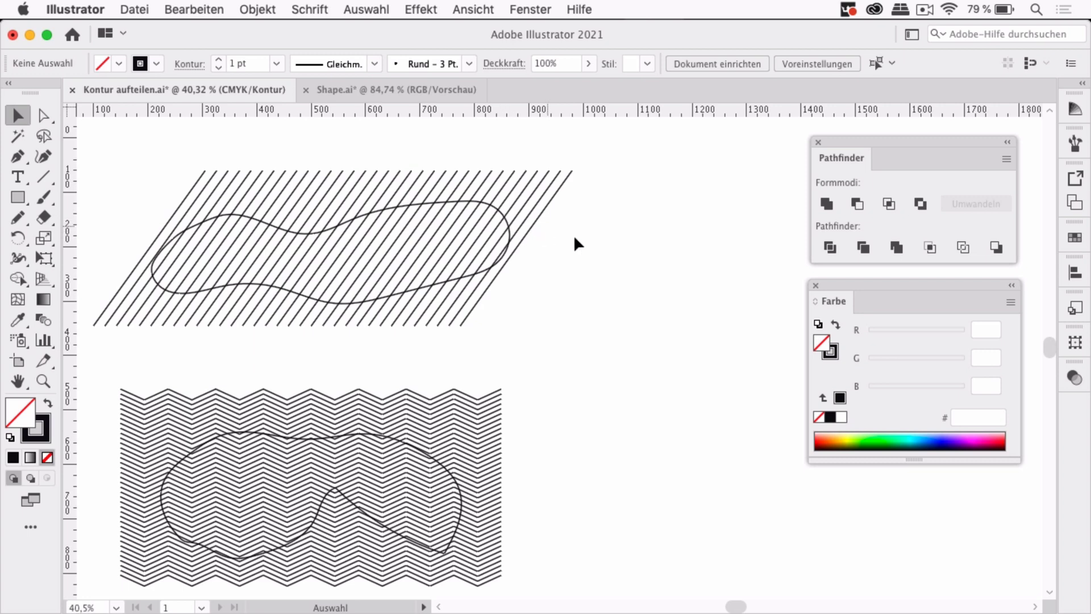
mouse_move(640, 265)
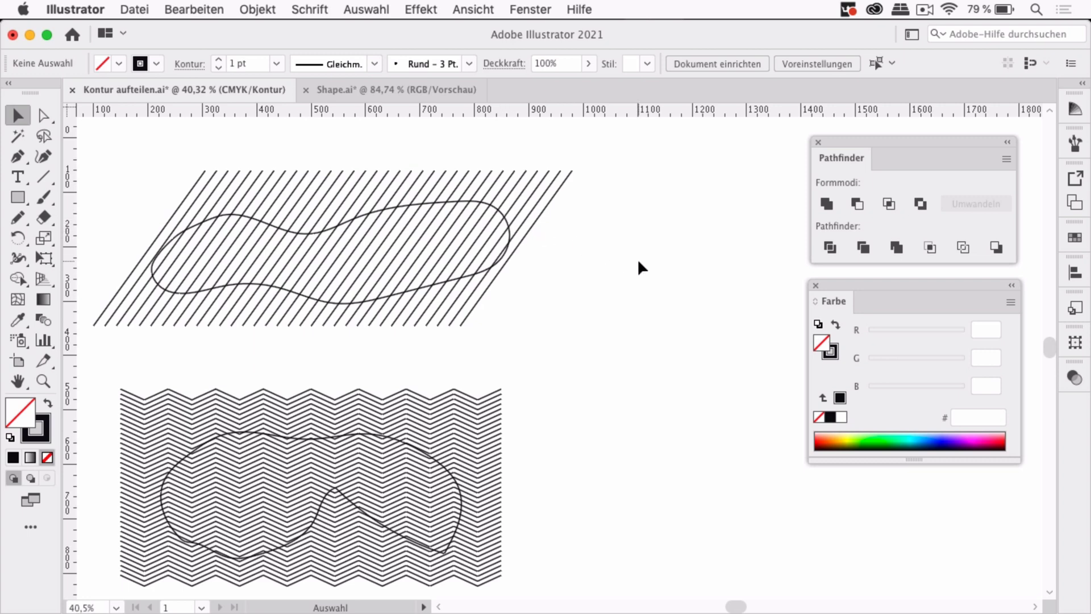
mouse_move(643, 225)
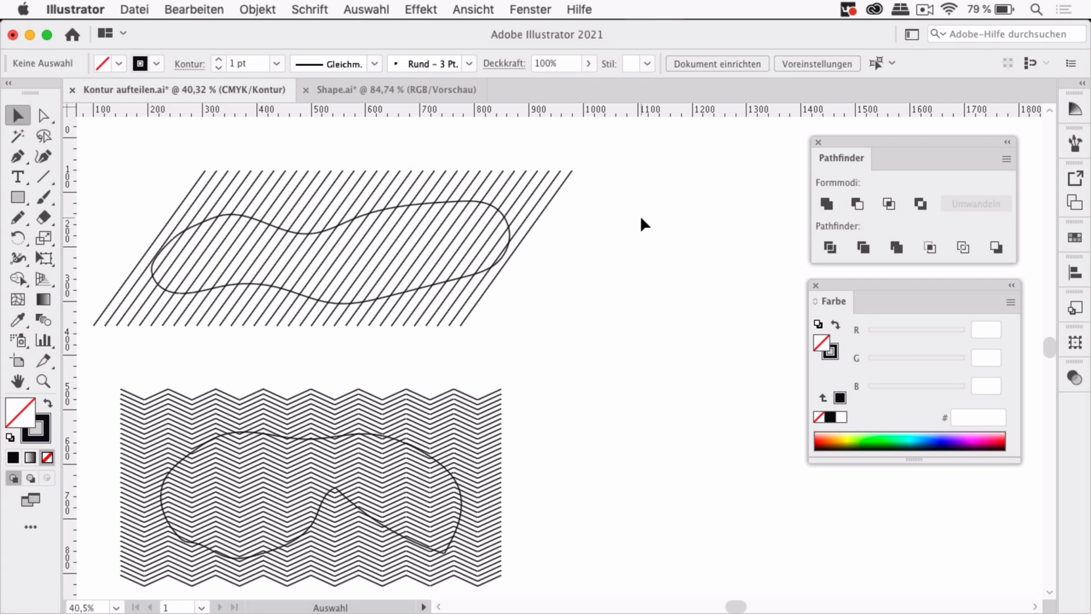
mouse_move(484, 11)
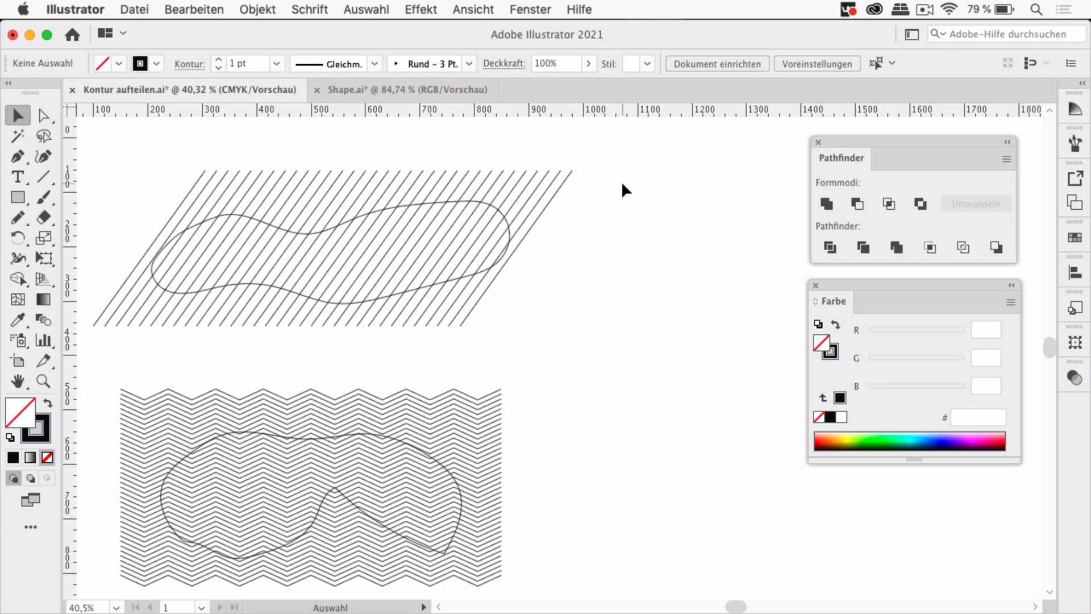
mouse_move(192, 150)
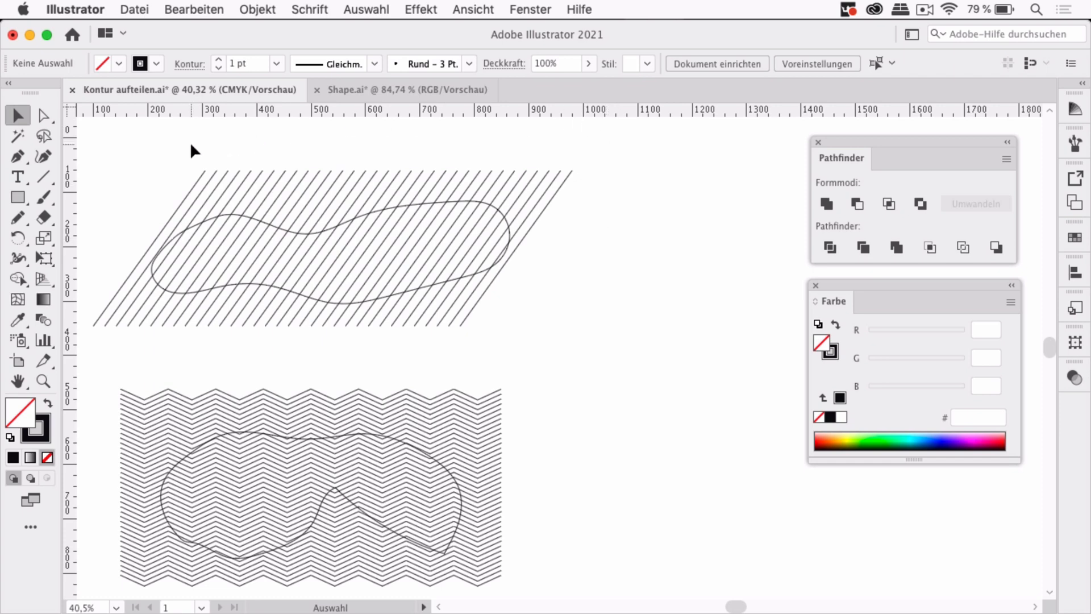
Back in Preview, select the blob shape on its own among the cut lines
drag(189, 151, 595, 186)
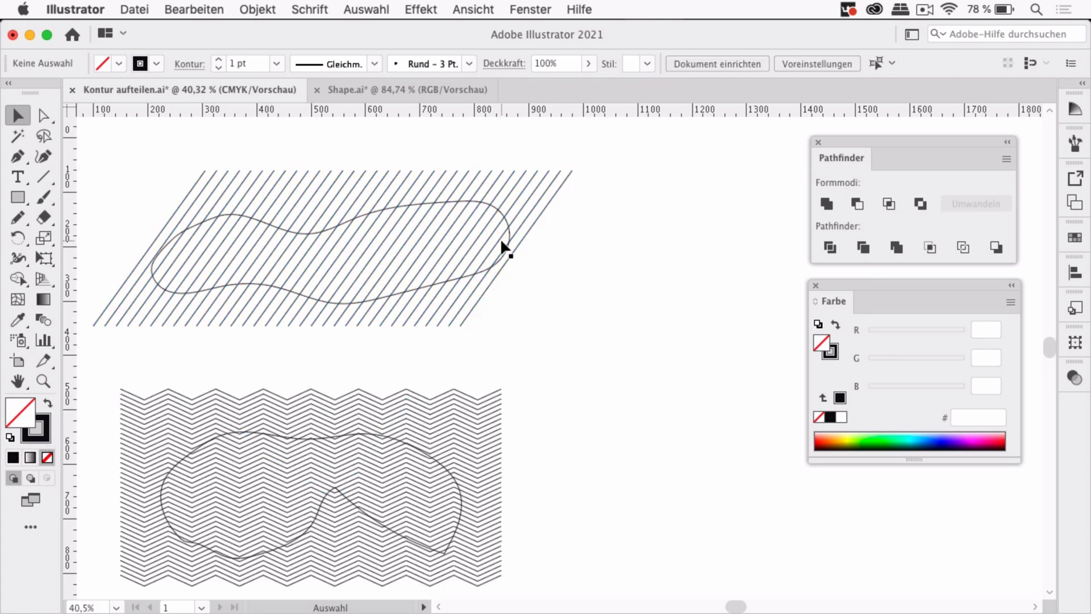
click(502, 242)
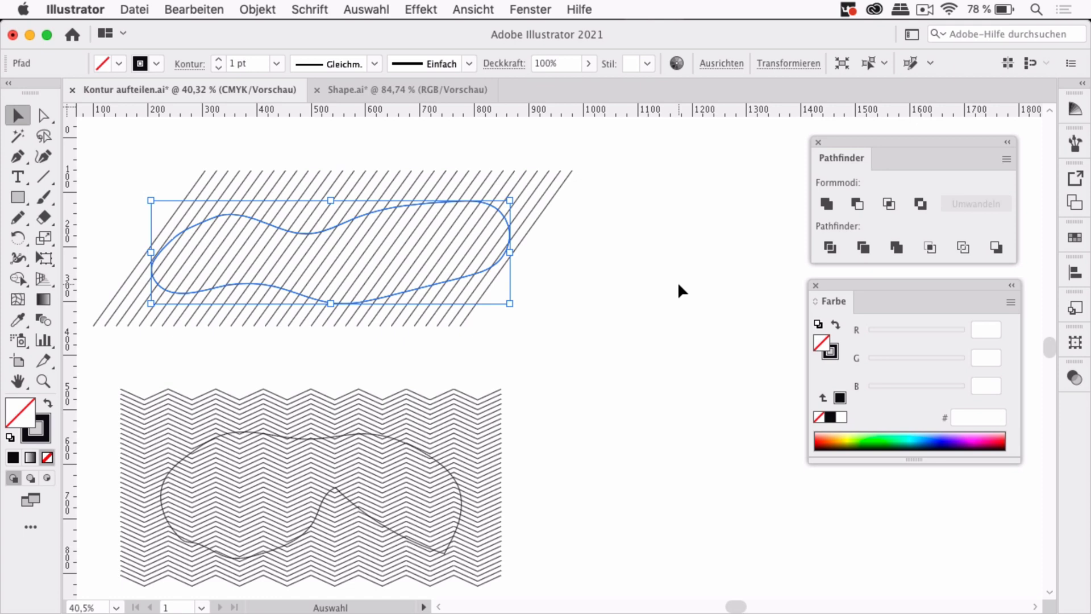
mouse_move(13, 413)
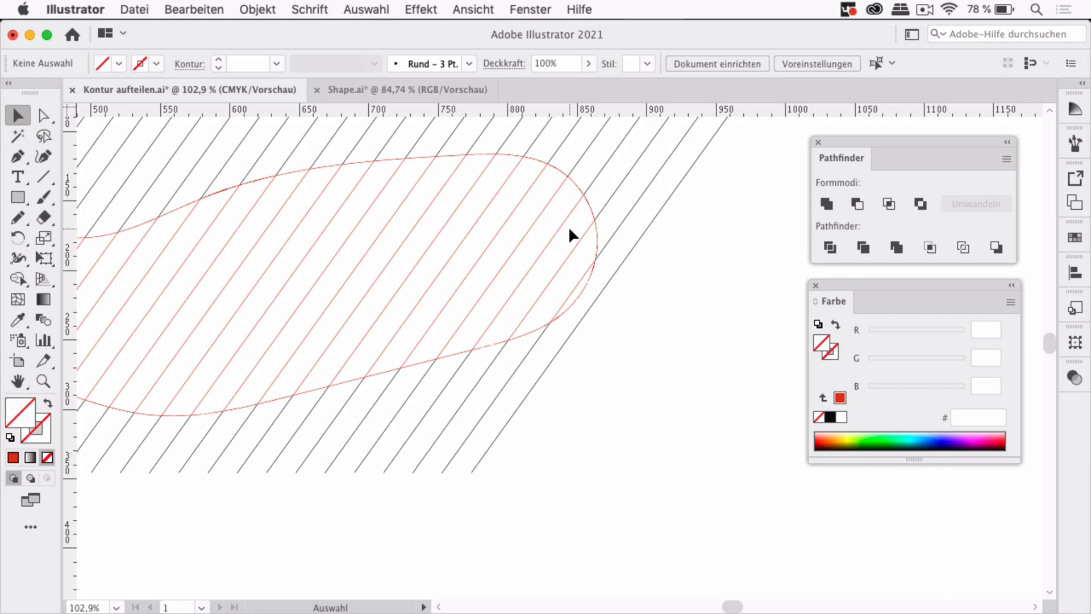
mouse_move(576, 174)
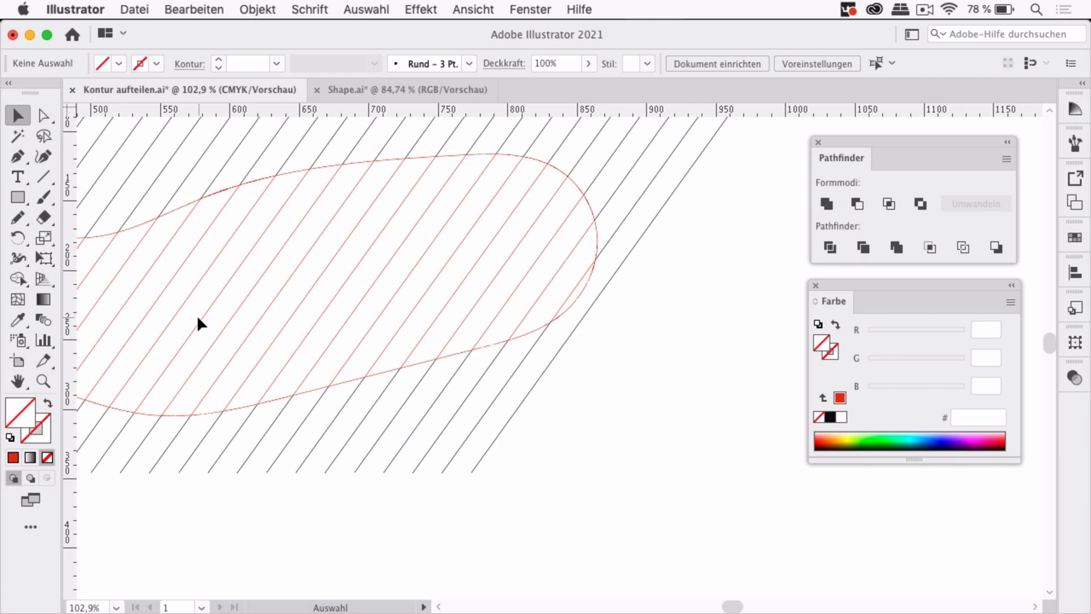
mouse_move(552, 192)
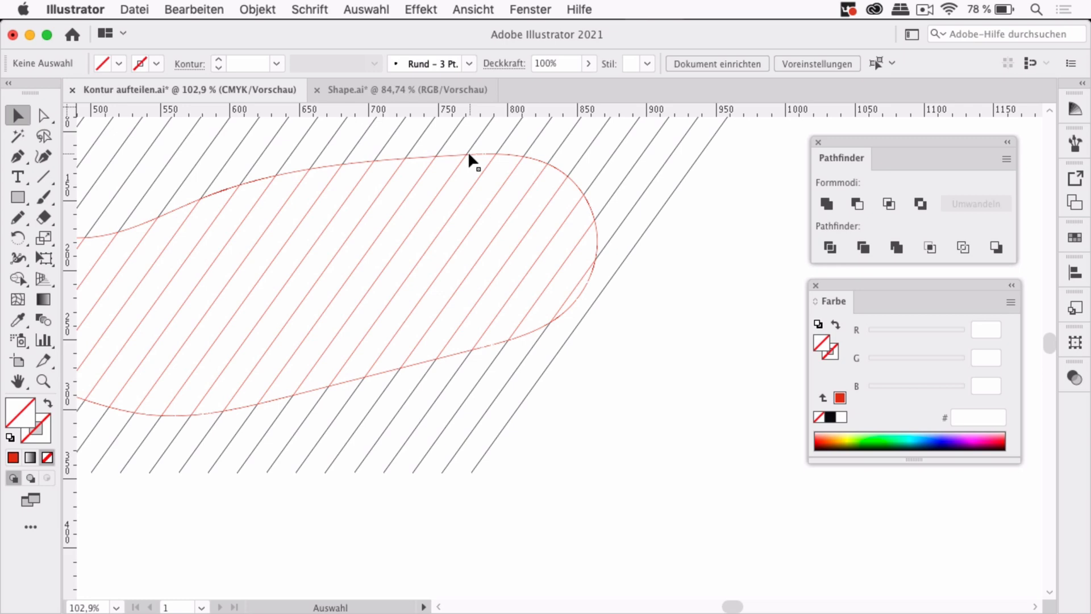
mouse_move(677, 409)
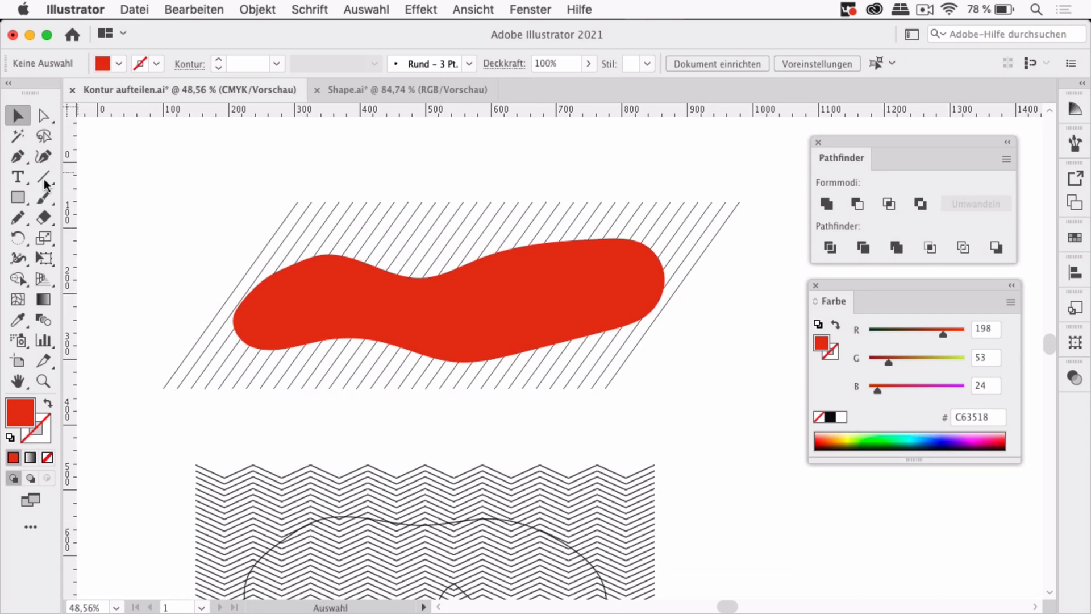
Draw a red-filled rectangle enclosing the diagonal lines and blob, then select it
click(18, 197)
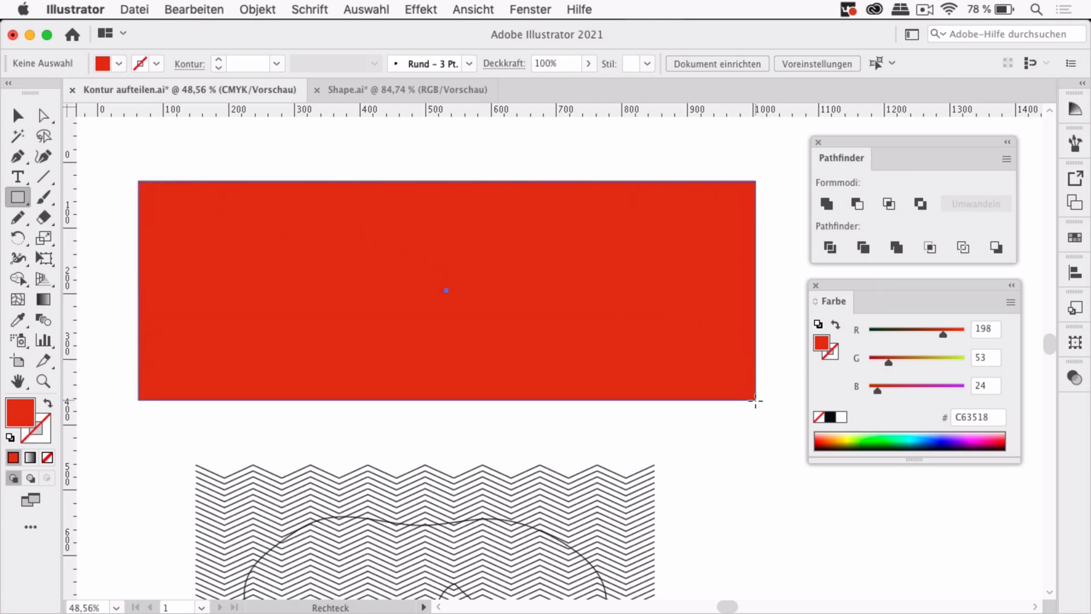
click(17, 117)
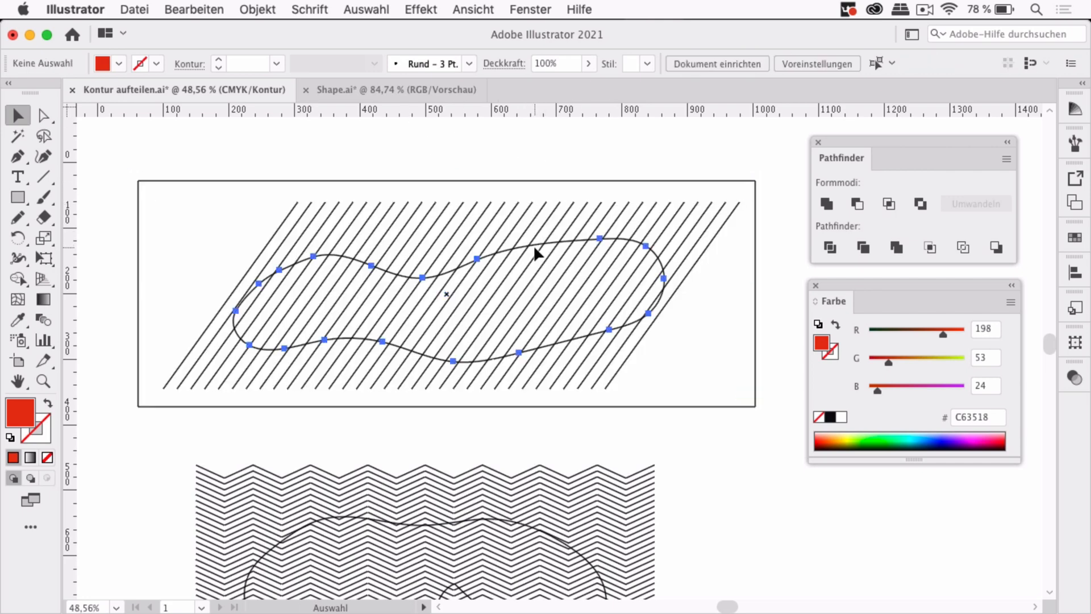
click(448, 294)
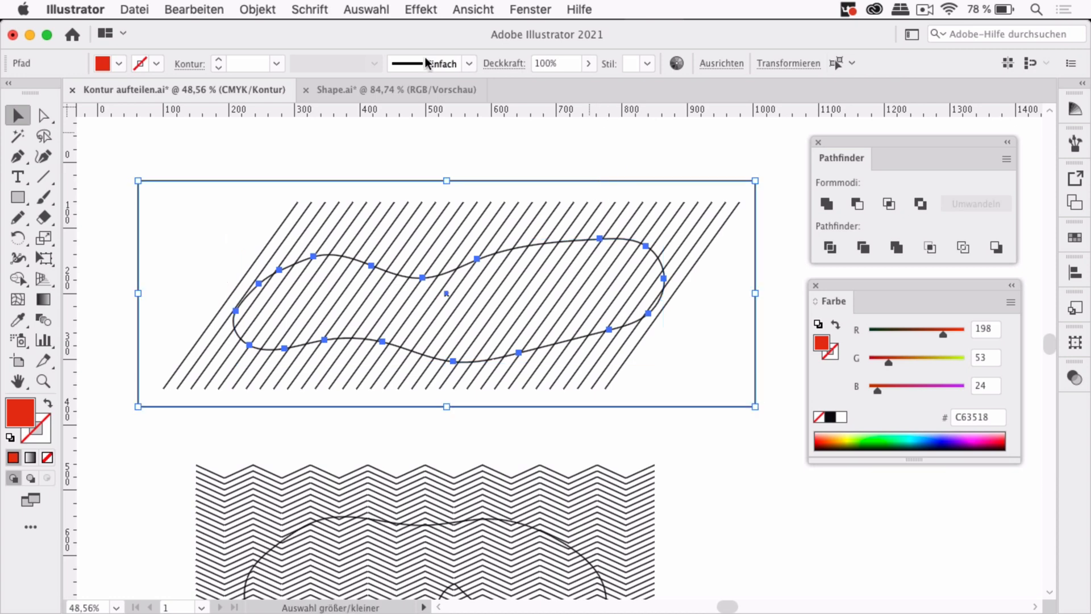
mouse_move(265, 9)
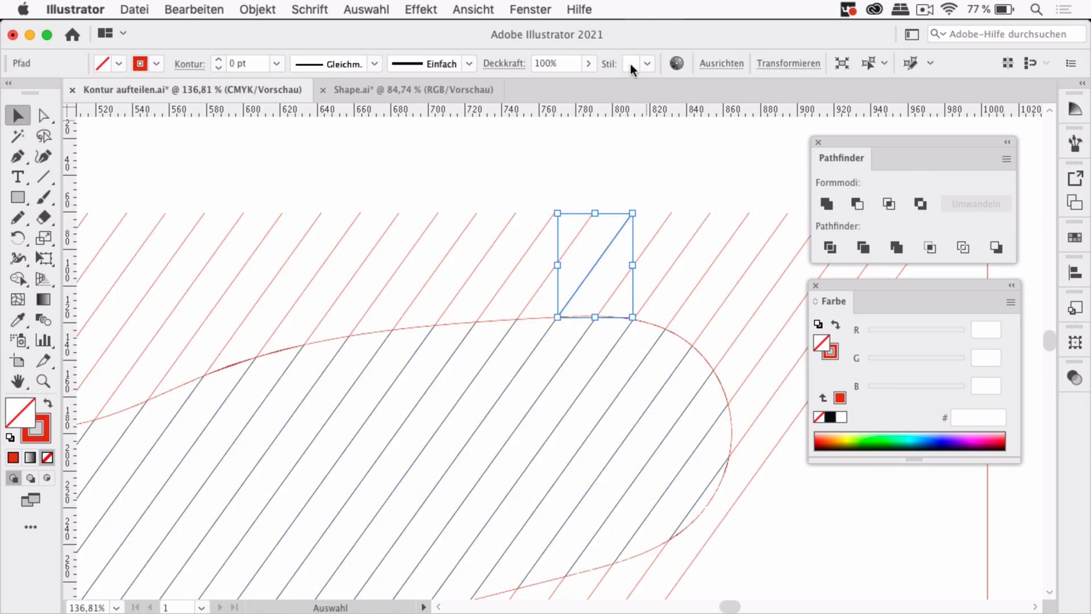
Select all outer pieces by matching stroke colour (Auswahl > Gleich > Konturfarbe) and delete them
click(366, 10)
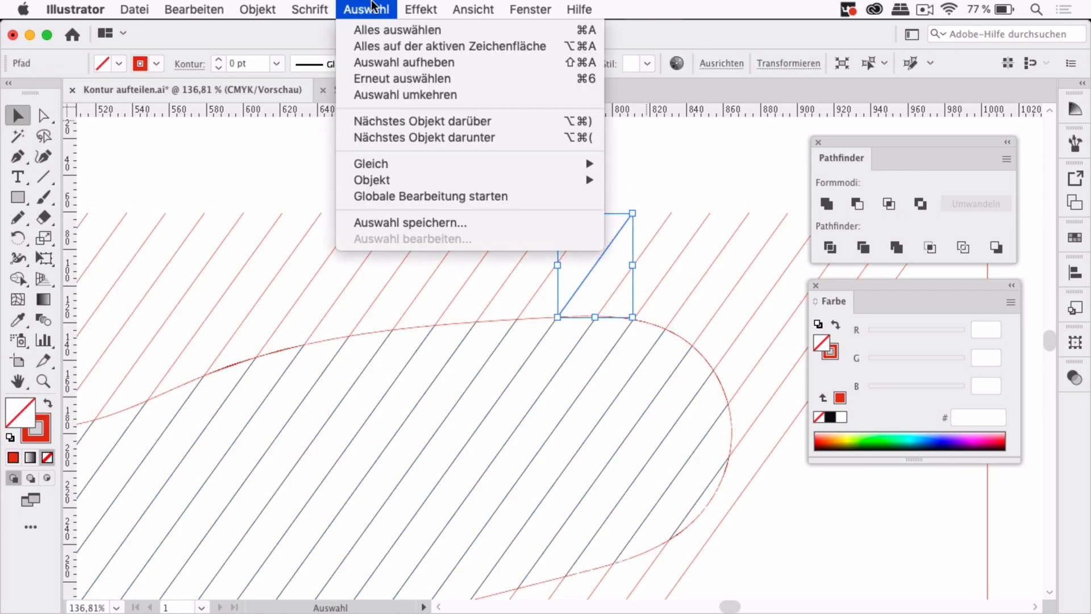
mouse_move(371, 163)
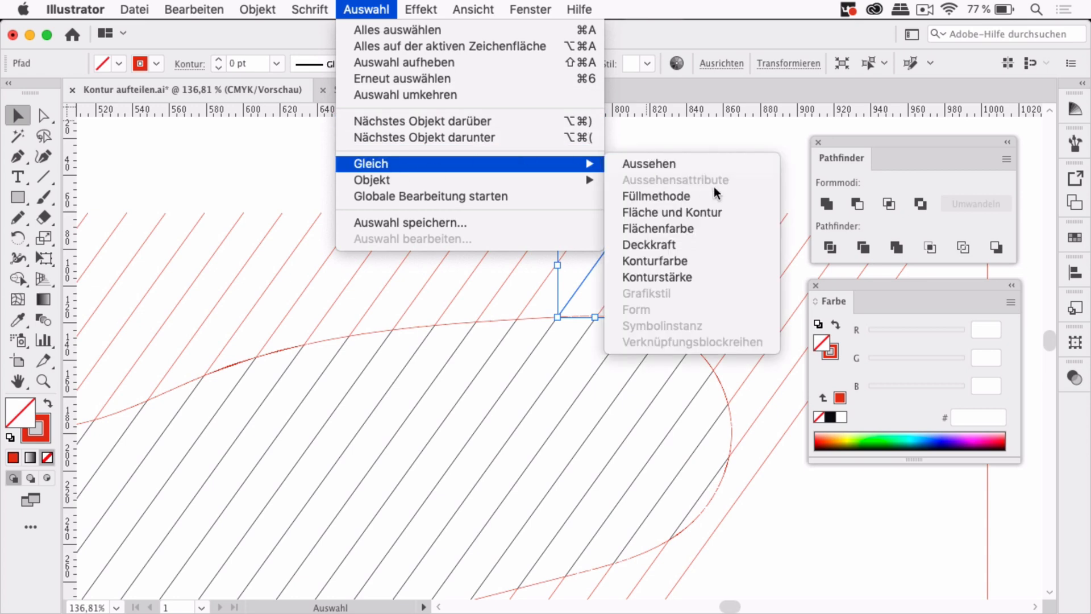
mouse_move(707, 269)
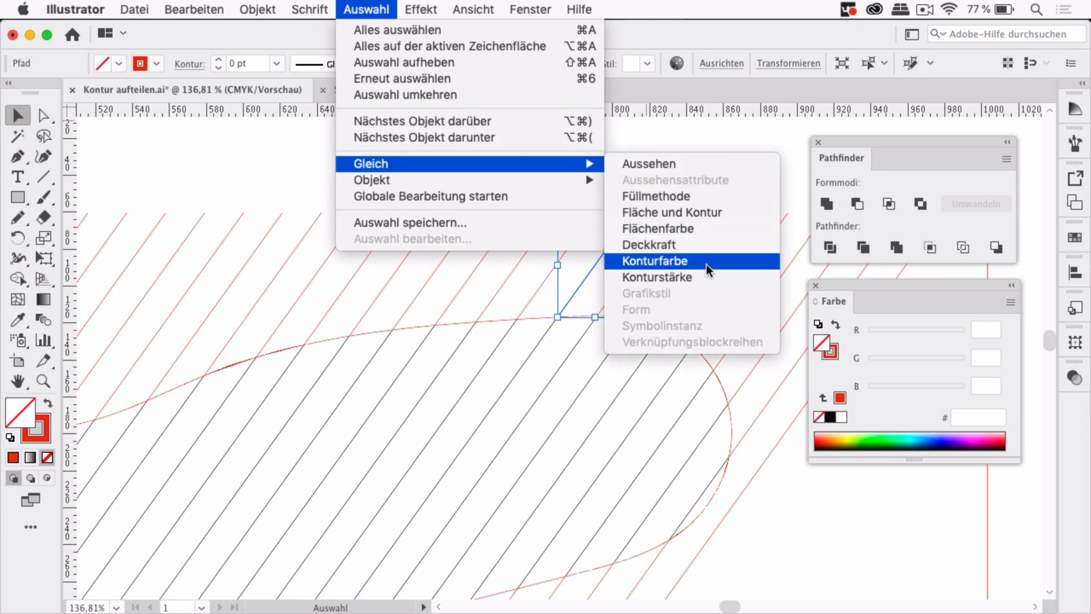
click(655, 261)
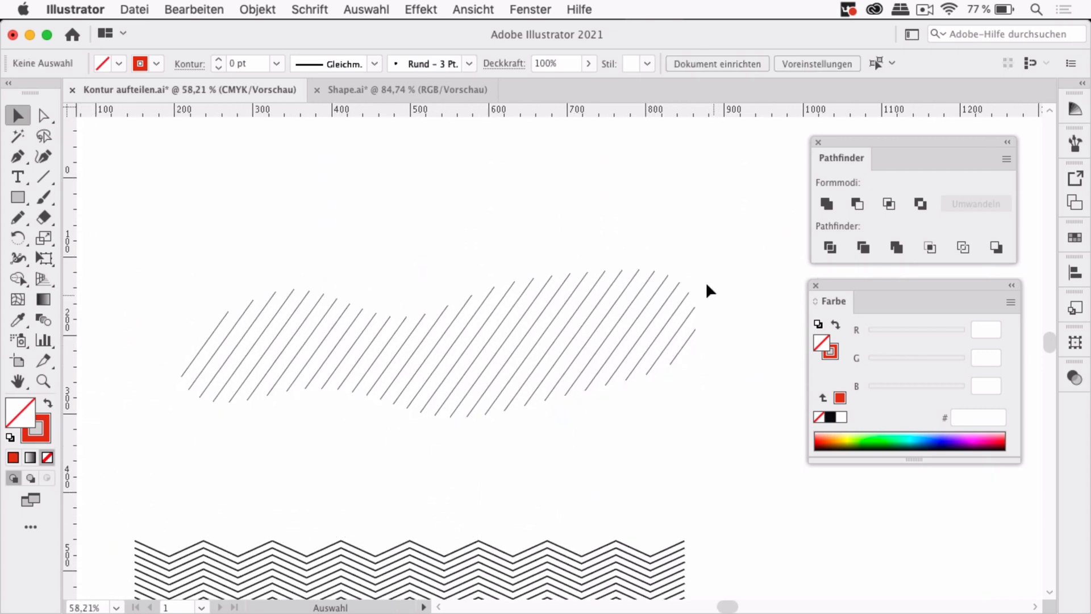
mouse_move(161, 279)
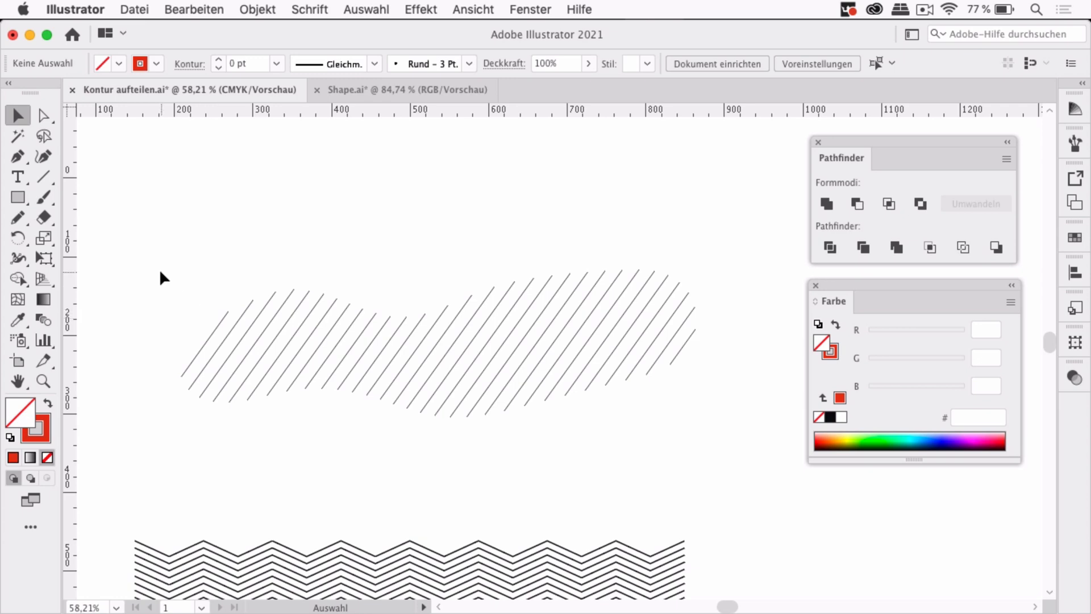
Give the diagonal pieces a 4 pt stroke, round caps, and Width Profile 1 tapering
click(438, 352)
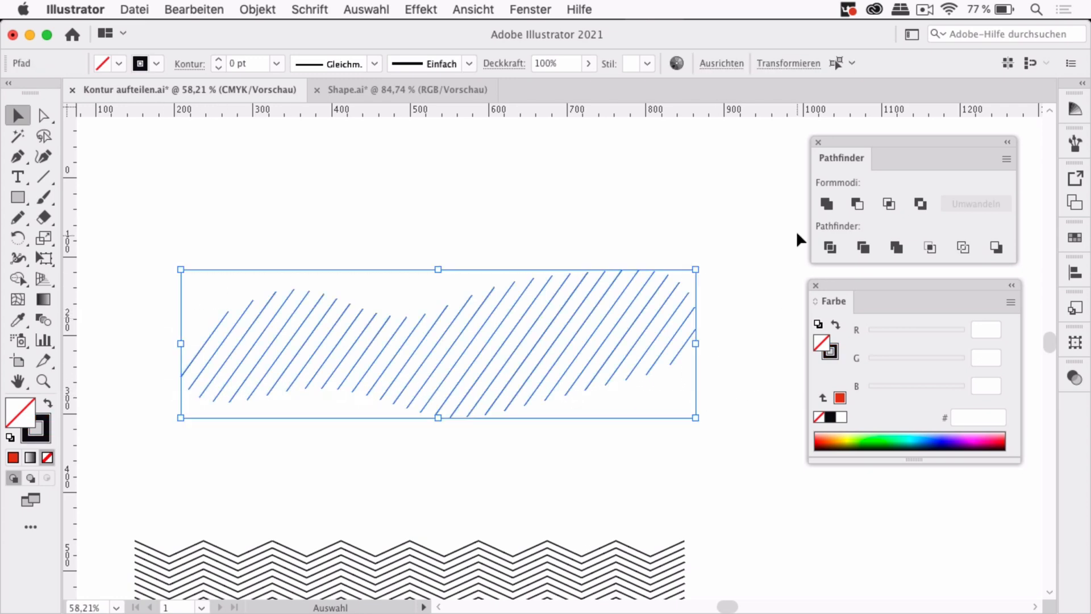
mouse_move(206, 51)
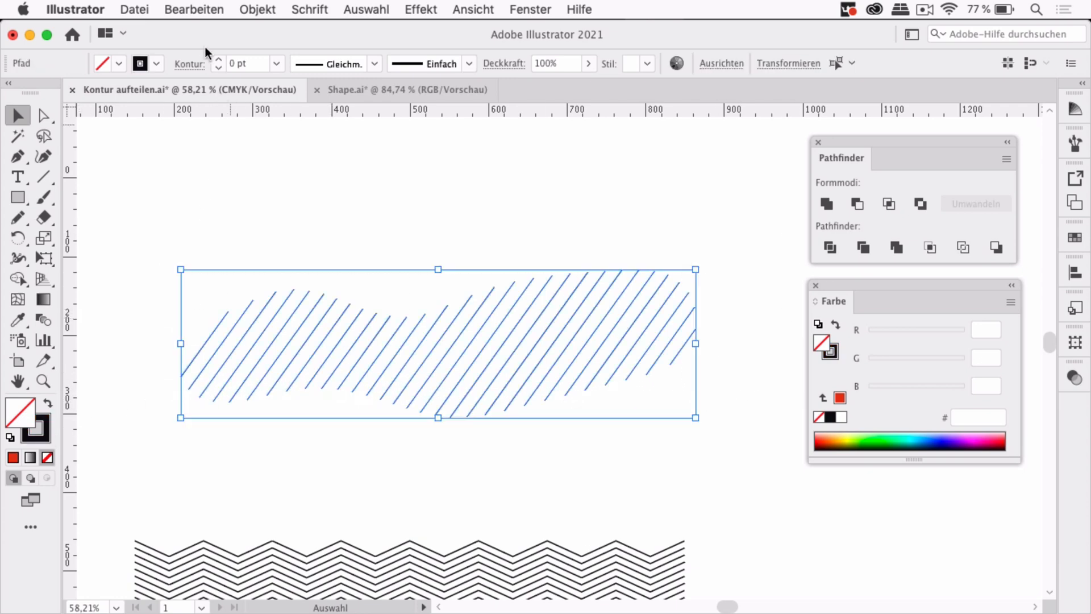
click(218, 60)
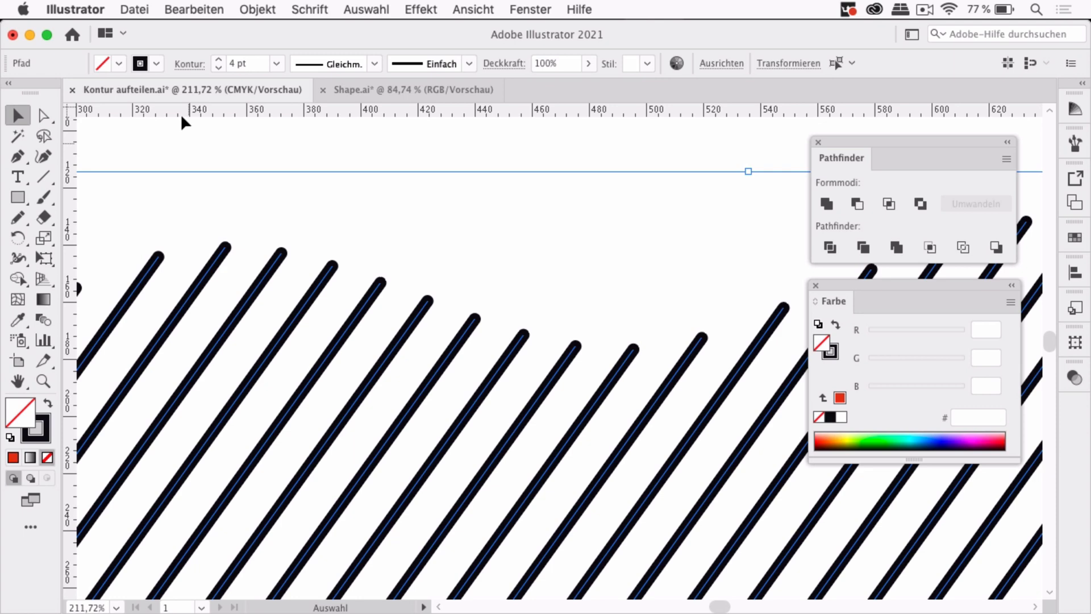
click(189, 64)
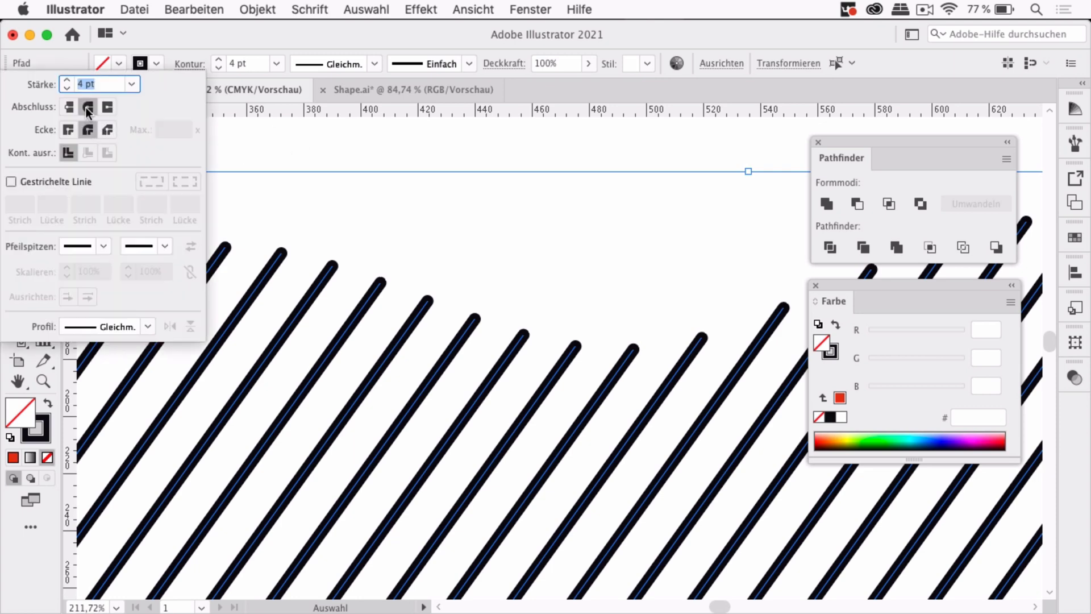
click(108, 107)
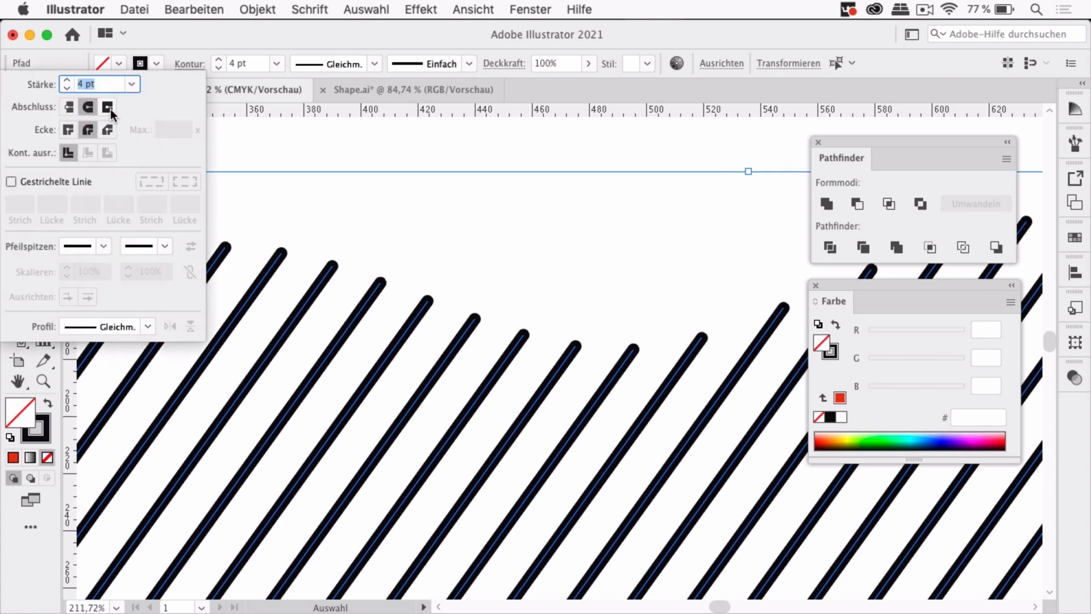
click(87, 107)
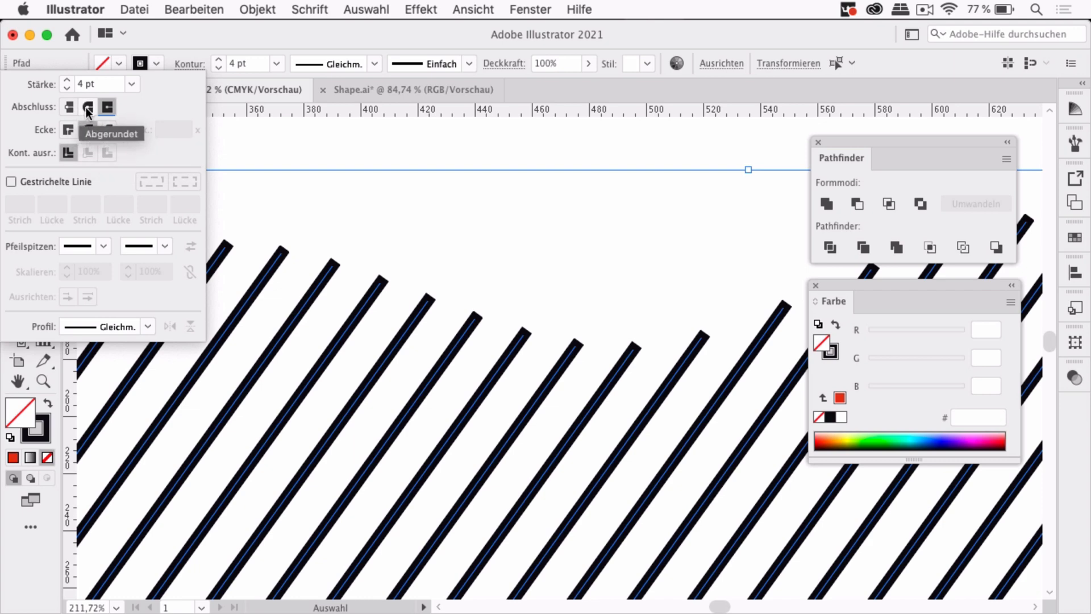
click(147, 326)
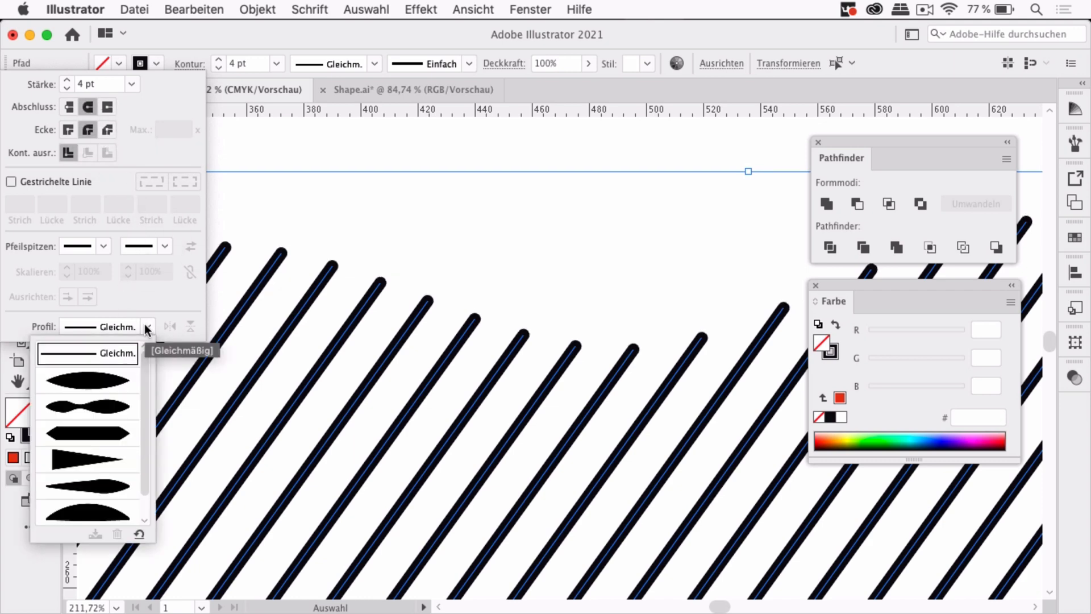
click(87, 381)
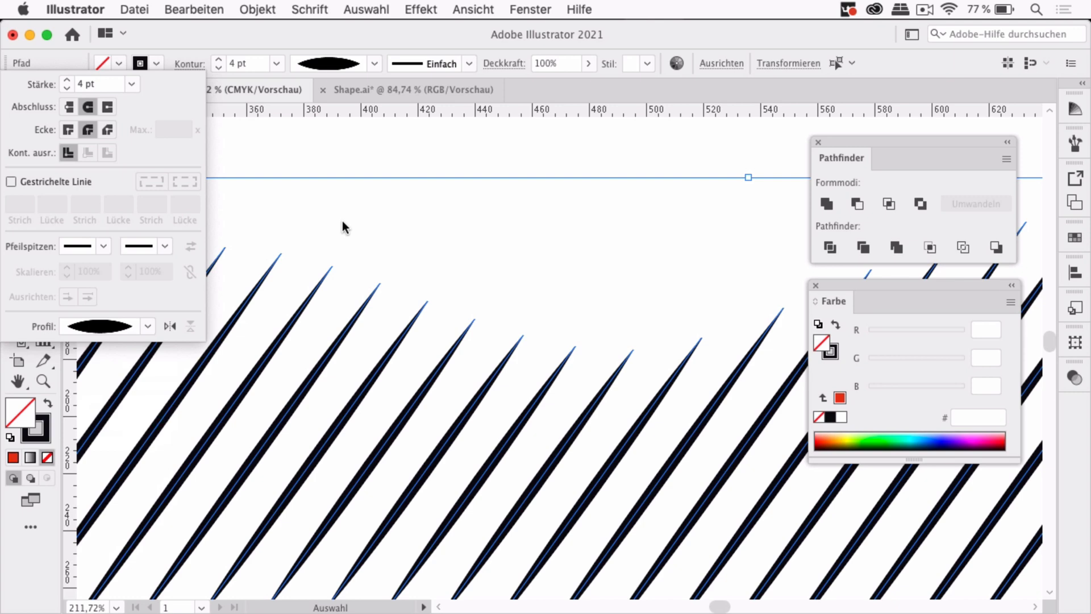
mouse_move(578, 323)
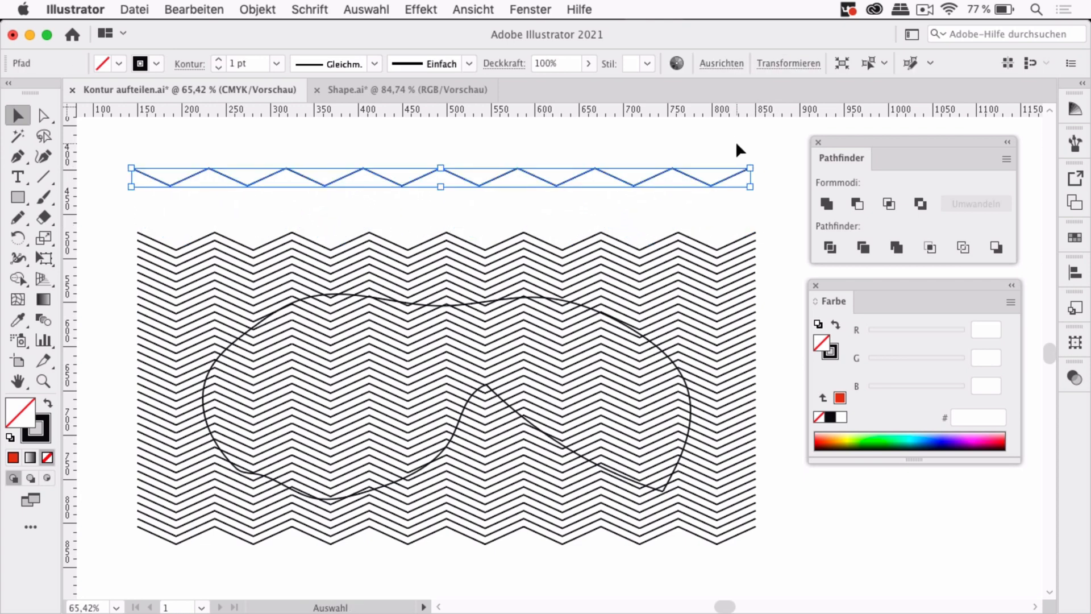
mouse_move(987, 256)
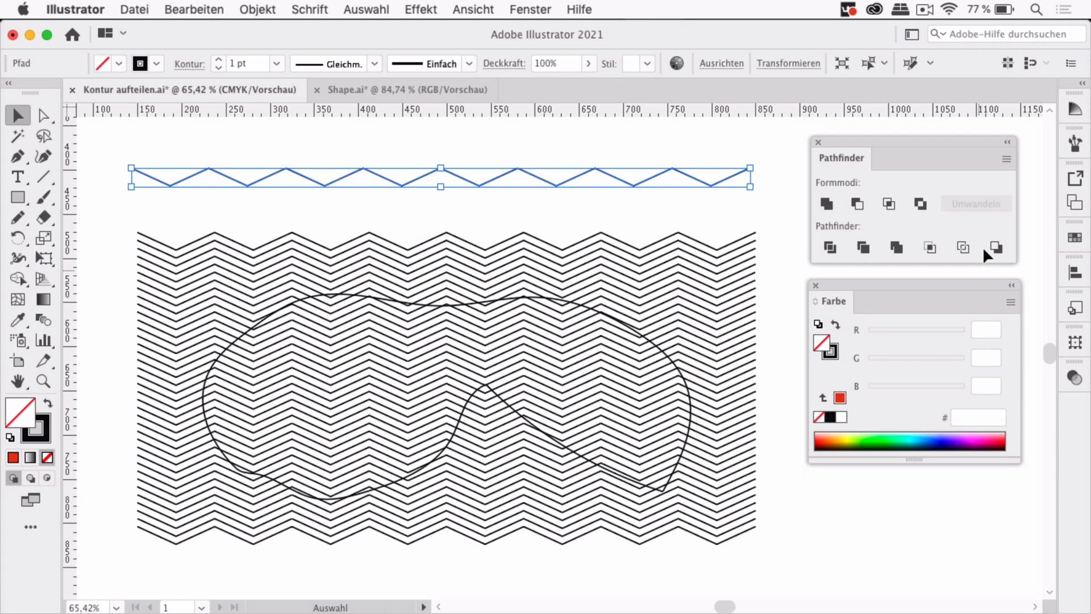
mouse_move(963, 247)
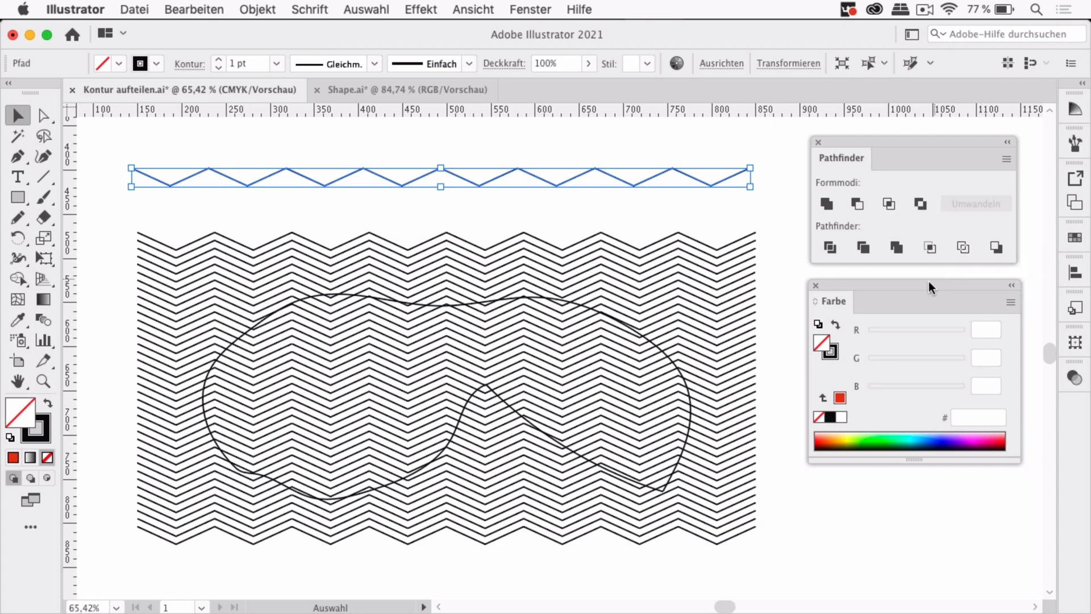
Move to the zigzag line block and pick the Rectangle tool
click(17, 197)
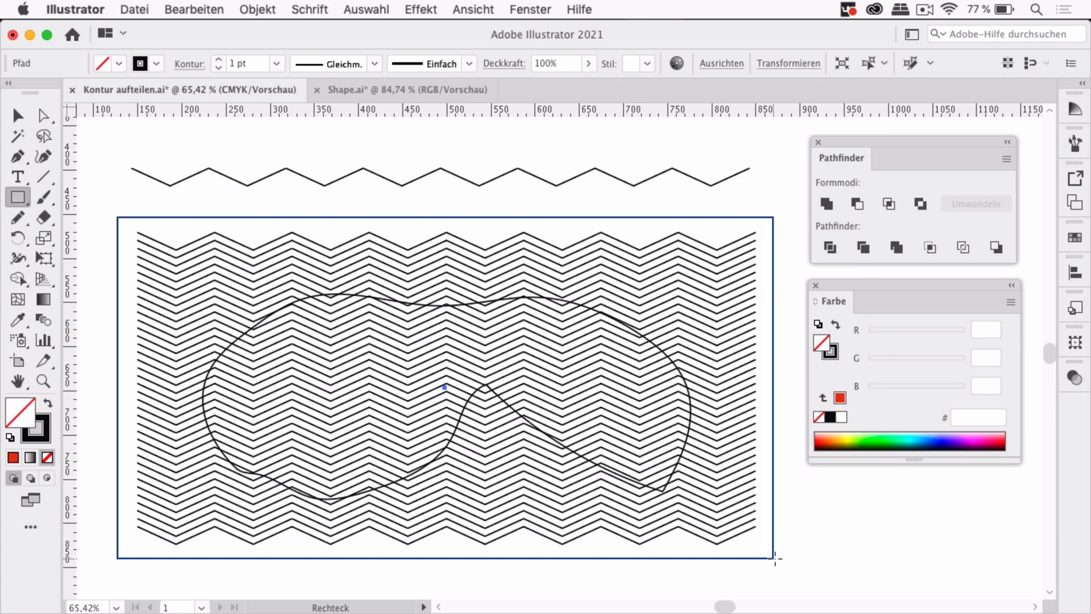
Draw a red-filled rectangle around the zigzag lines and blob outline
click(16, 118)
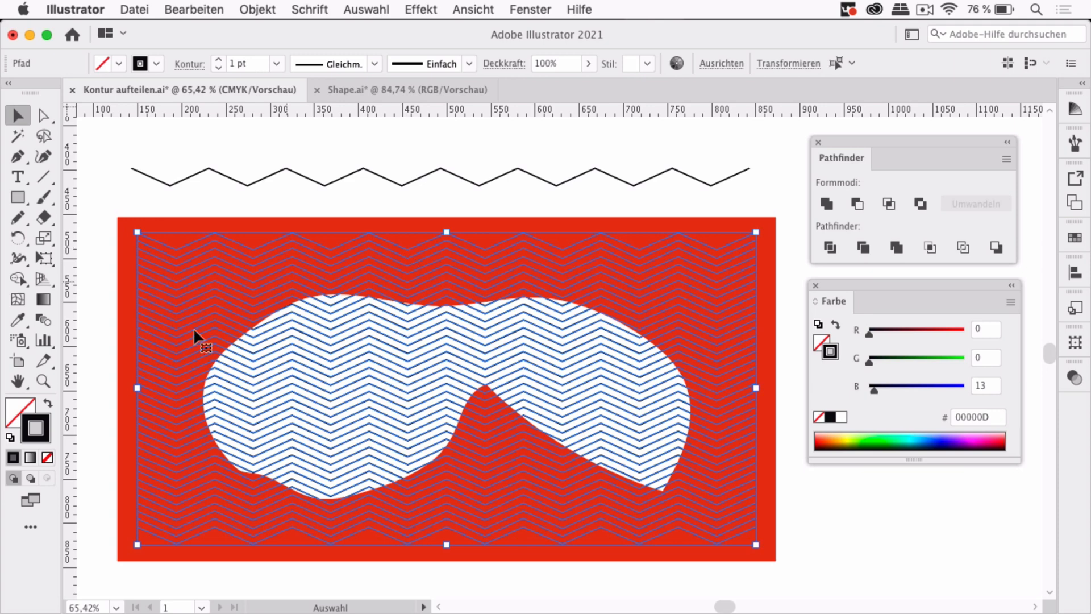
mouse_move(14, 412)
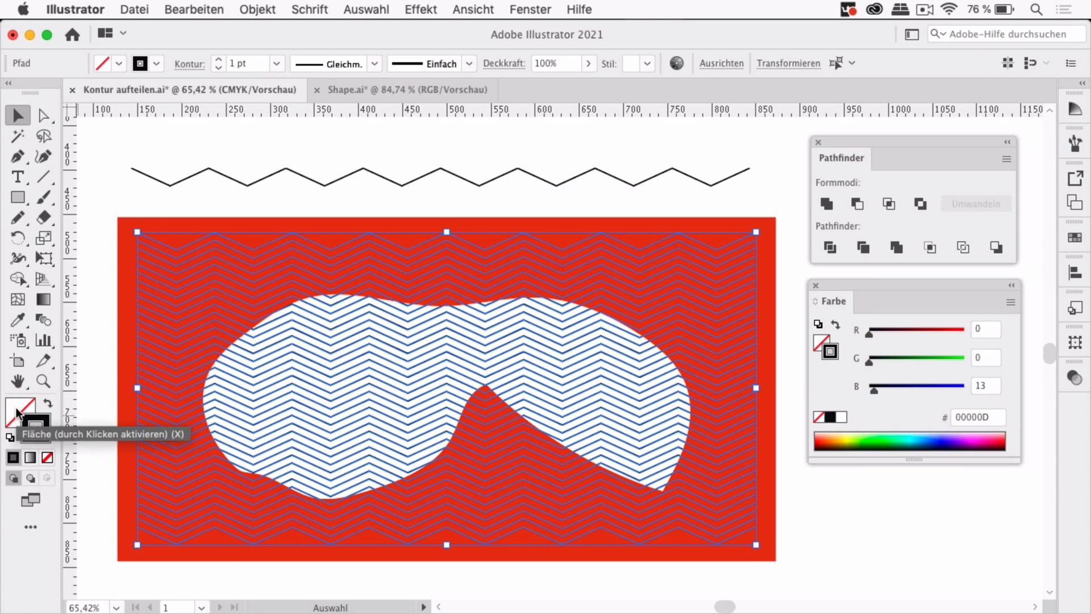
click(32, 425)
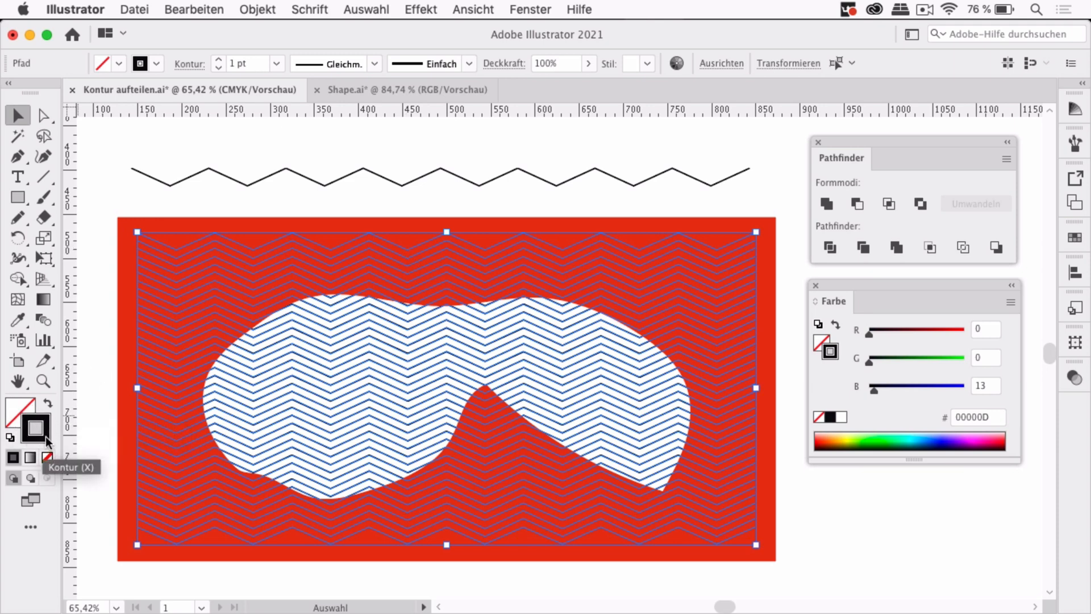
mouse_move(127, 207)
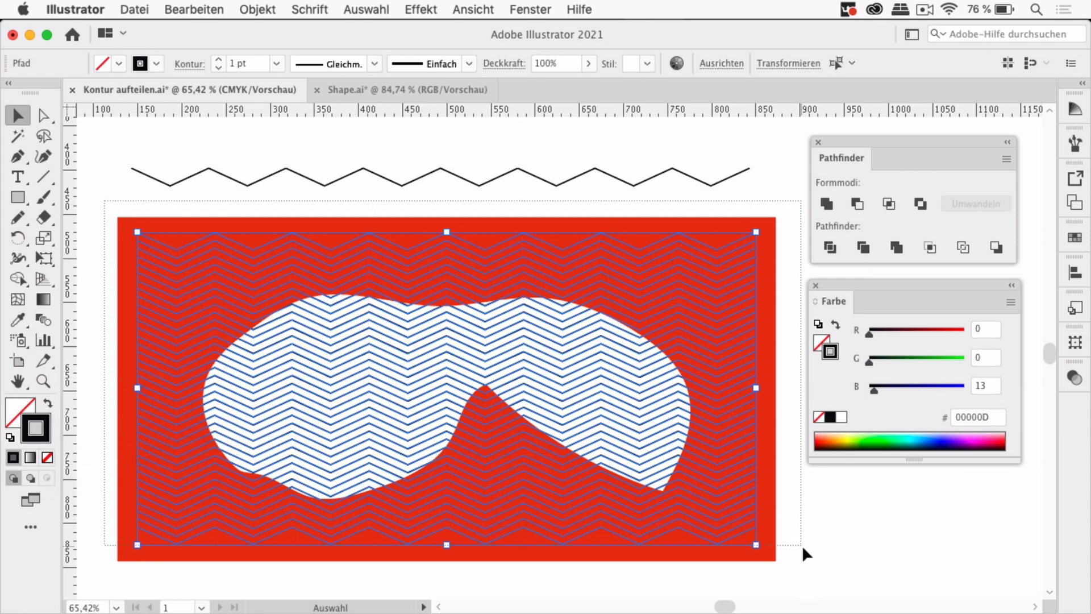
Apply Pathfinder Outline to the zigzag lines, rectangle and blob, then switch to Outline view
click(963, 247)
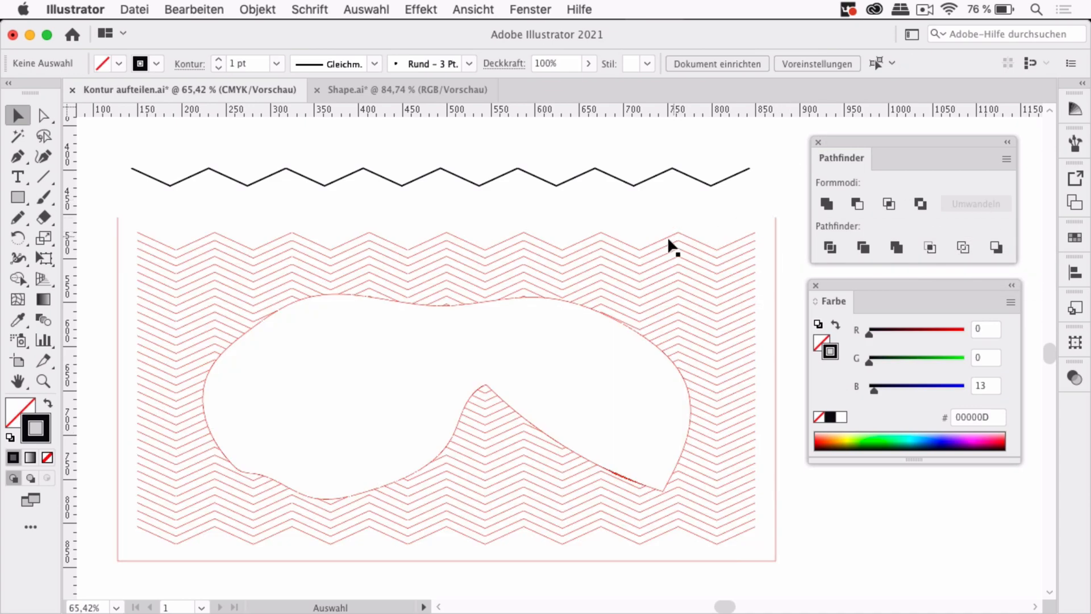
mouse_move(567, 401)
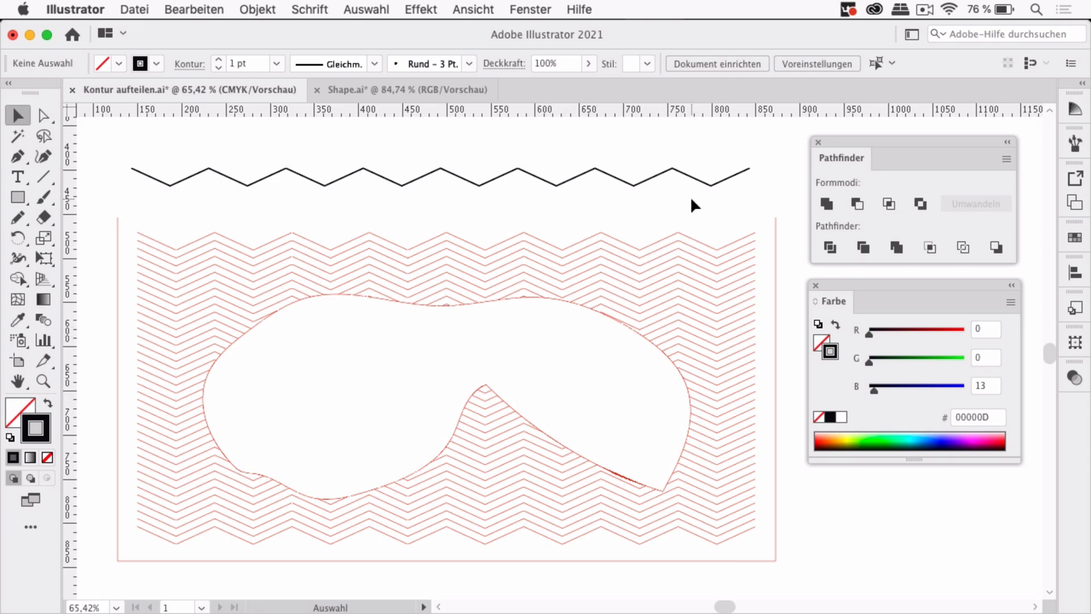
click(473, 9)
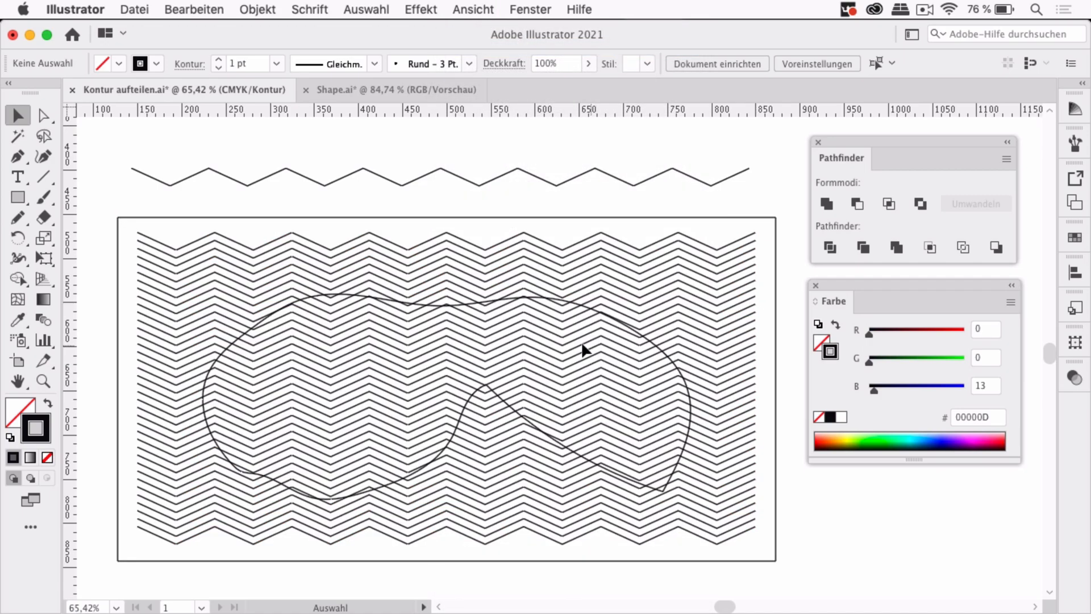
mouse_move(586, 221)
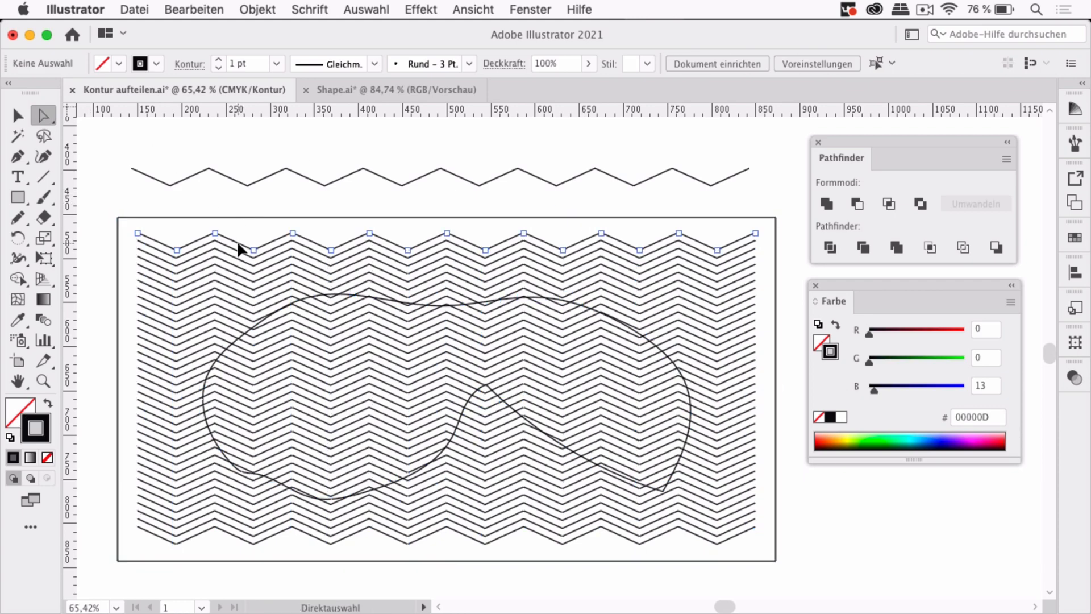
Select all outside segments sharing the same stroke colour via Select > Same > Stroke Color
click(420, 10)
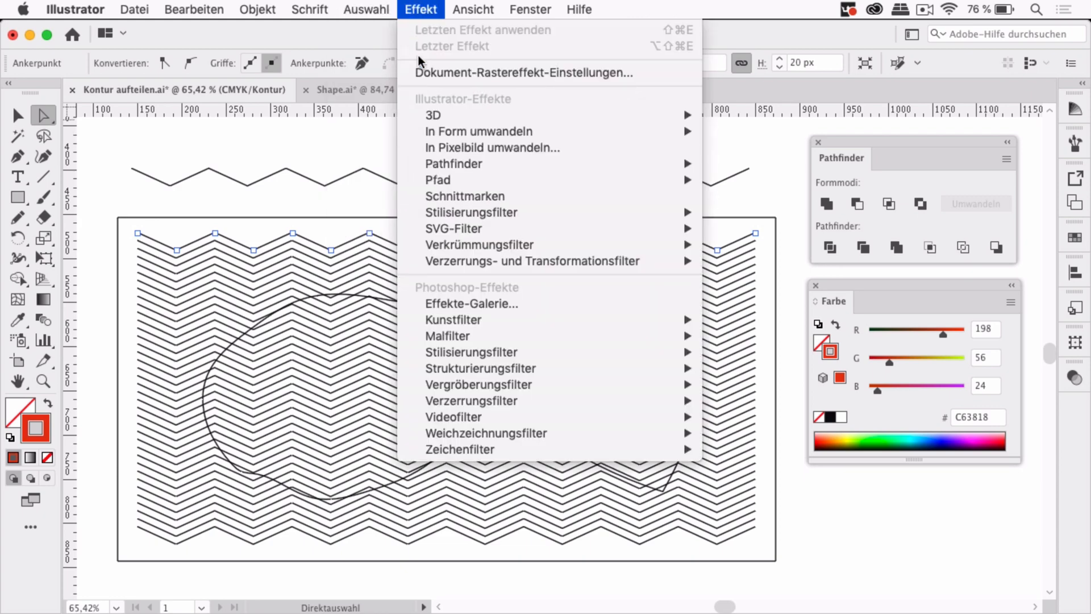
click(367, 9)
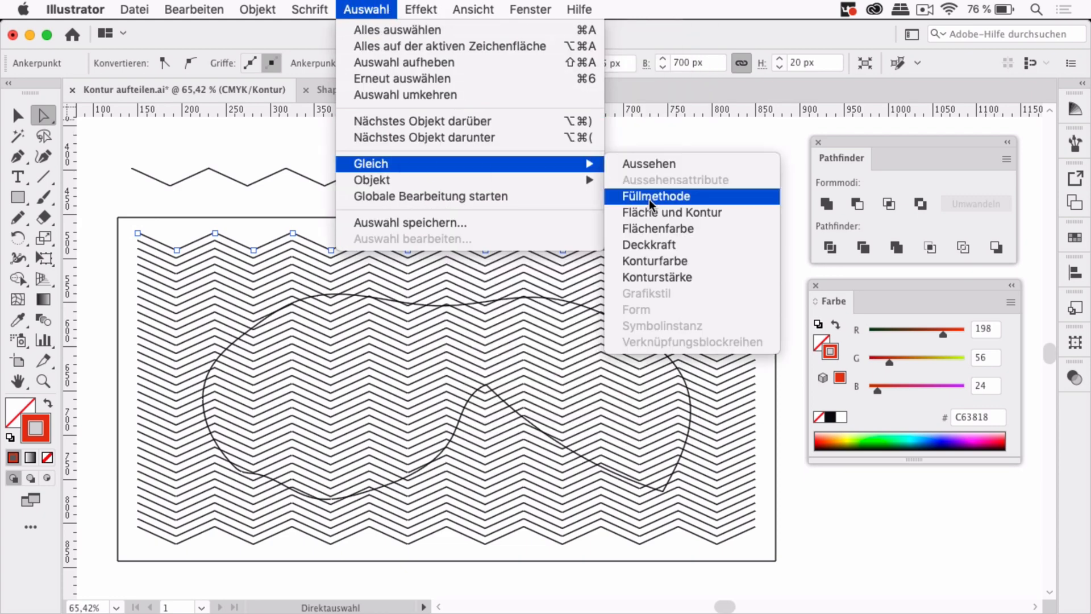
click(655, 196)
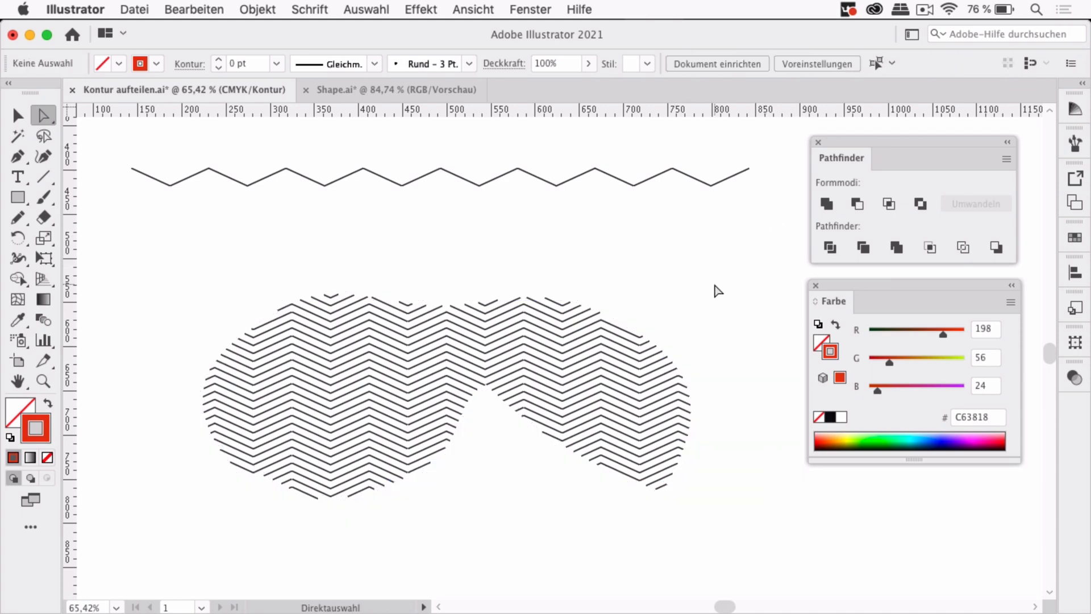
mouse_move(320, 283)
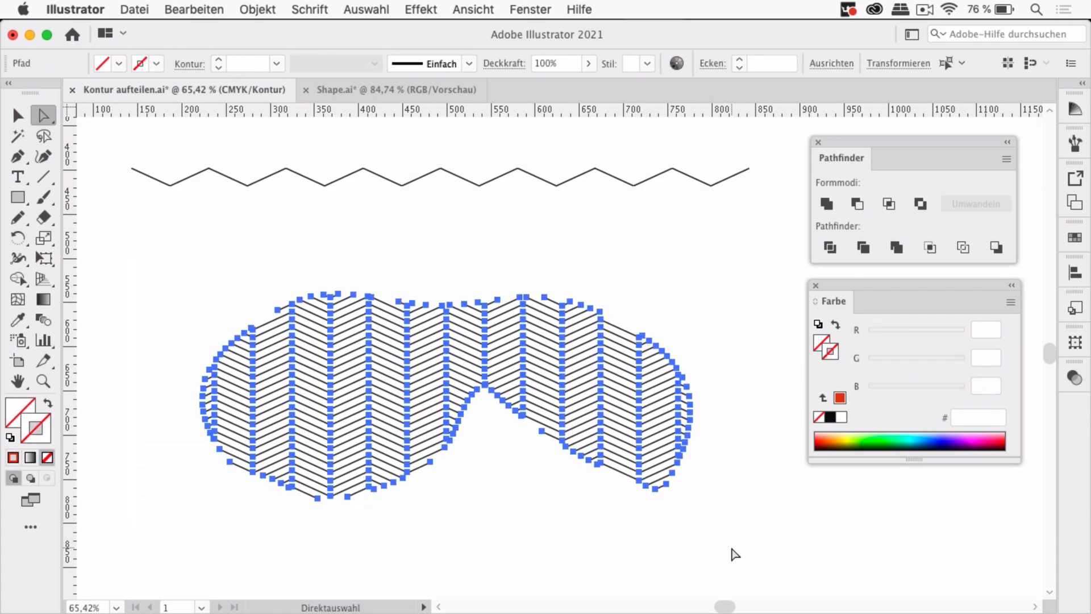
Return to Preview mode and give the zigzag pieces a blue stroke from the Color panel
click(473, 9)
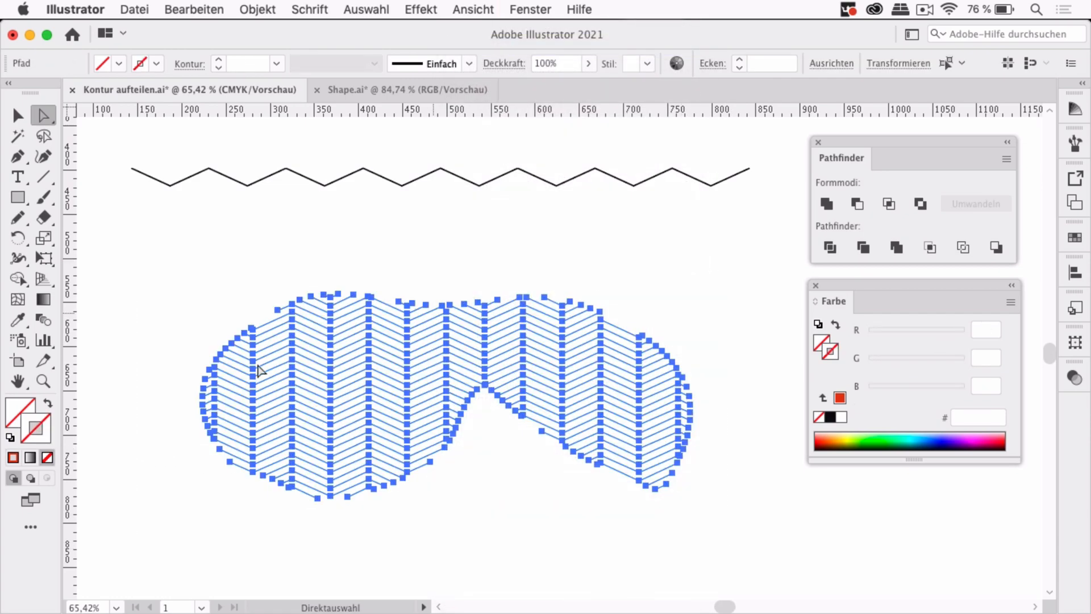
click(925, 445)
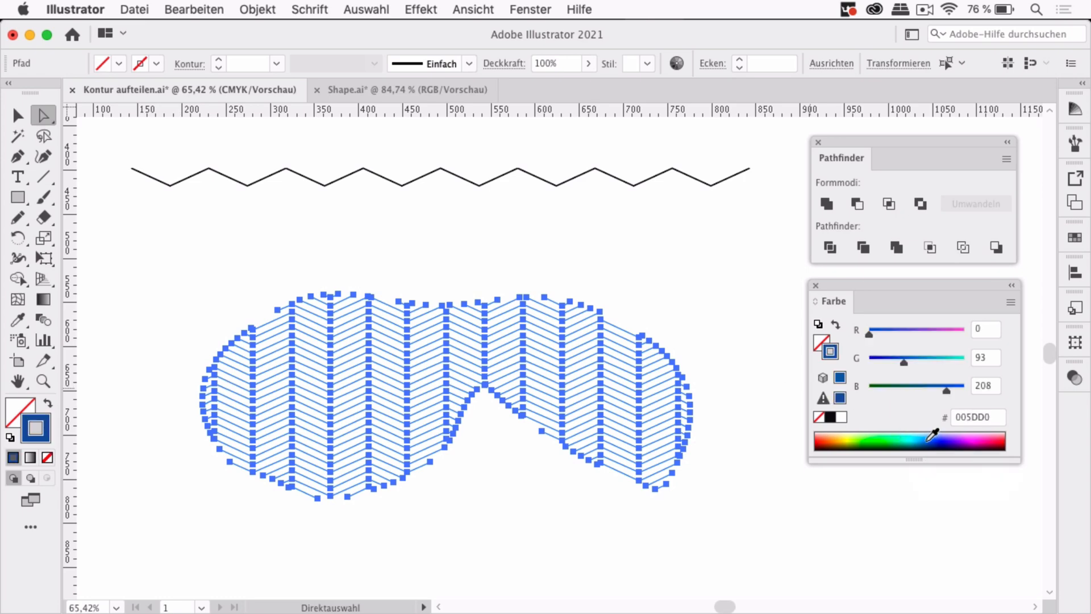